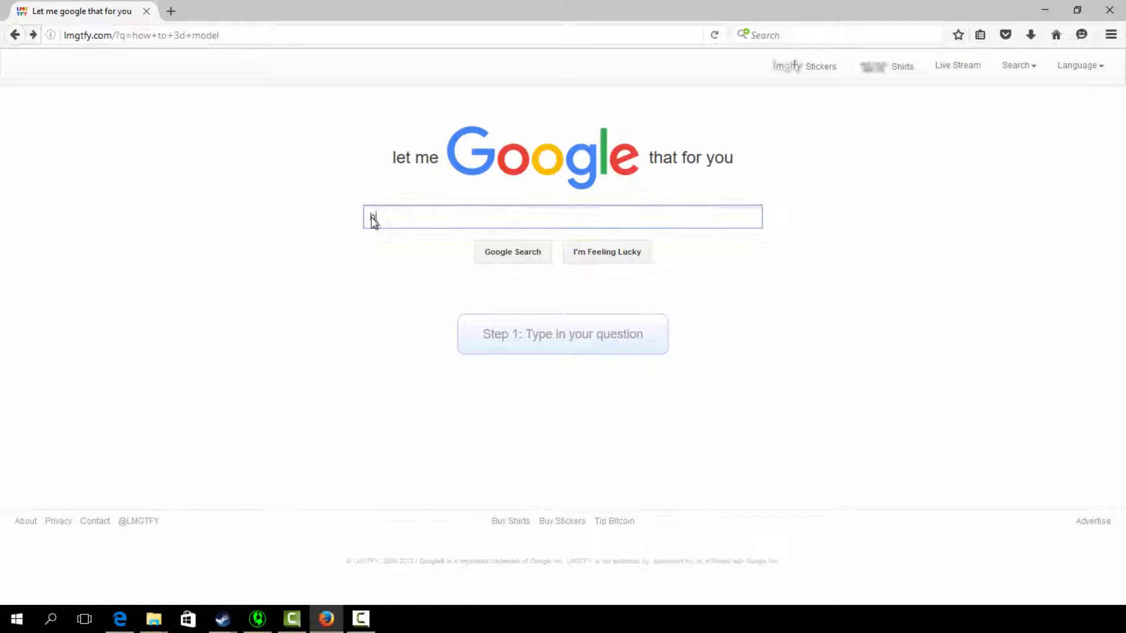
Search 'how to 3d model' on Let Me Google That For You.
{"action": "type", "text": "how to 3d model"}
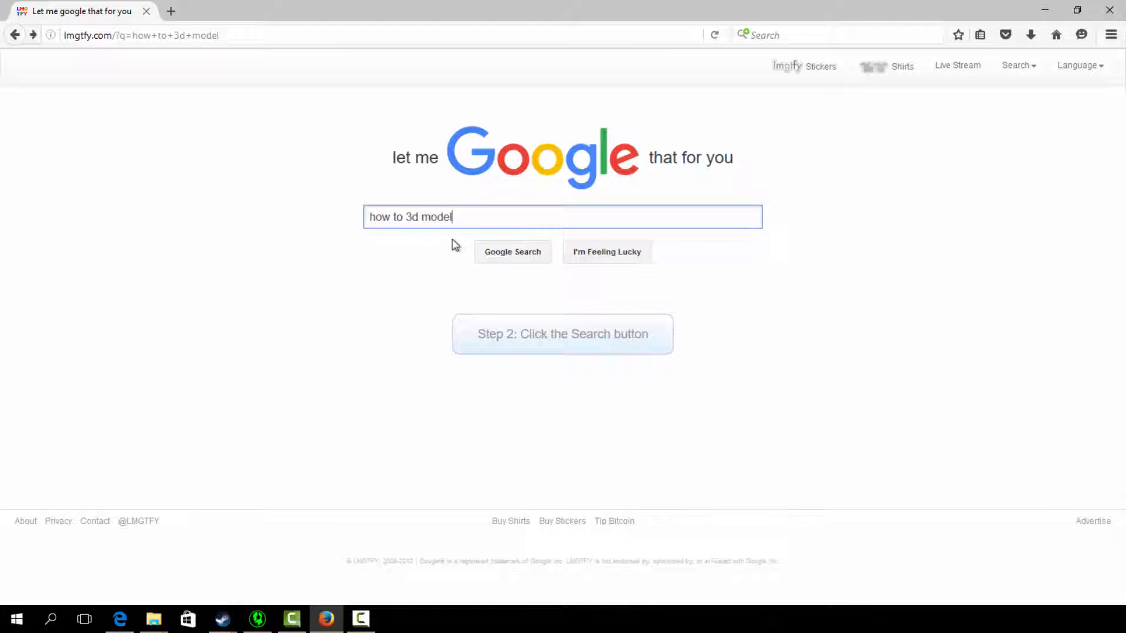
{"action": "left_click", "coordinate": [512, 251]}
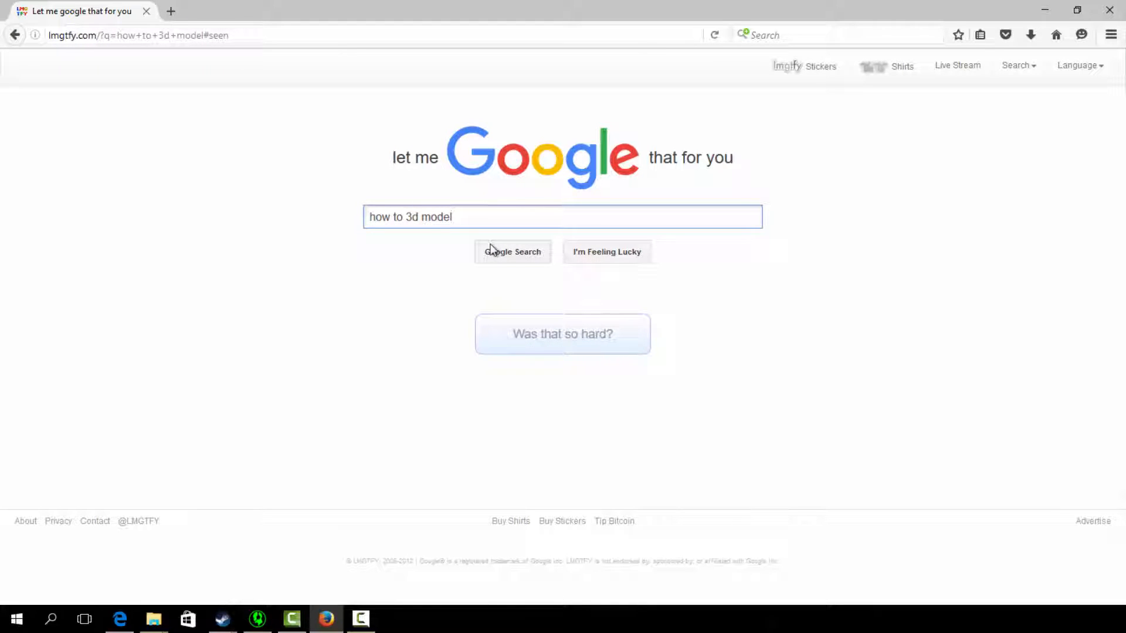
{"action": "left_click", "coordinate": [512, 252]}
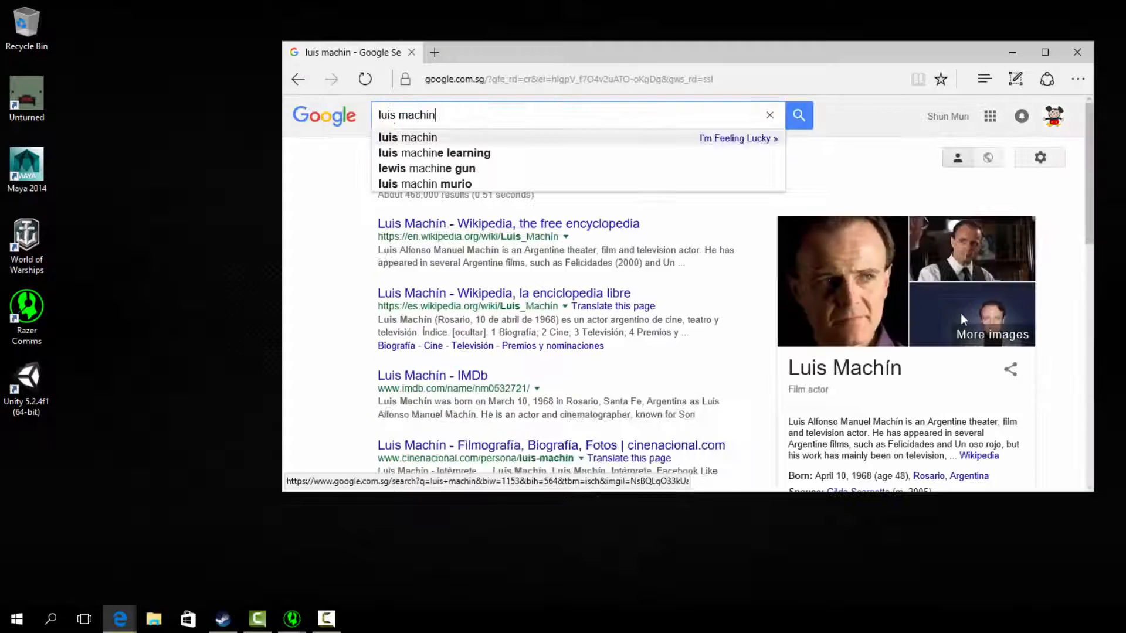
Browse Lewis machine gun reference images and search 'lewis verdun'.
{"action": "left_click", "coordinate": [425, 168]}
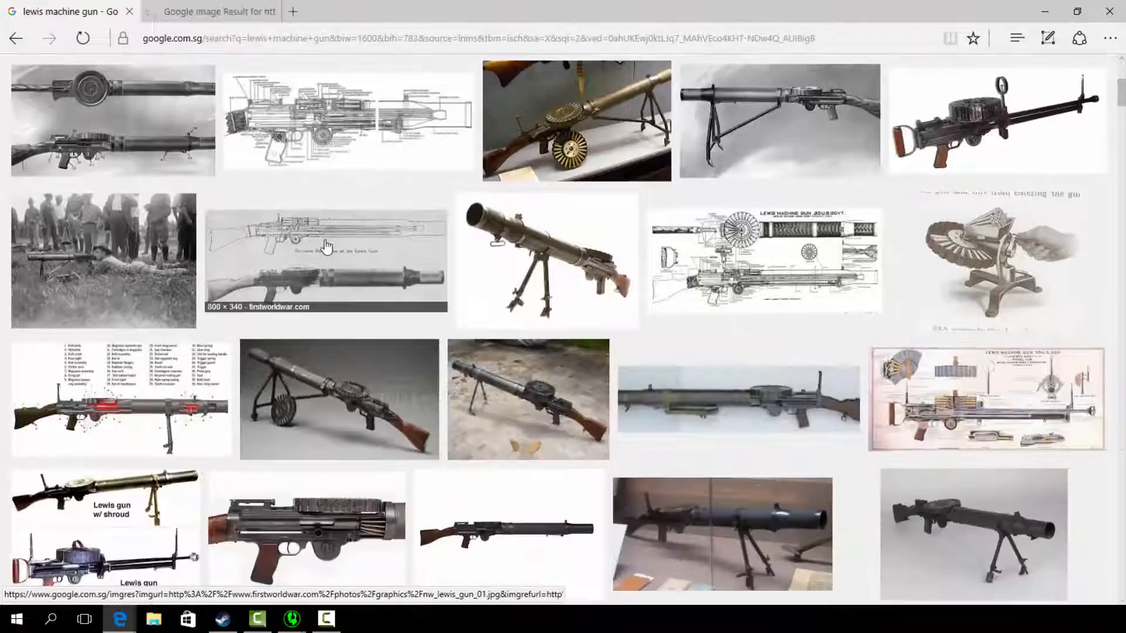
{"action": "scroll", "scroll_direction": "down", "scroll_amount": 3}
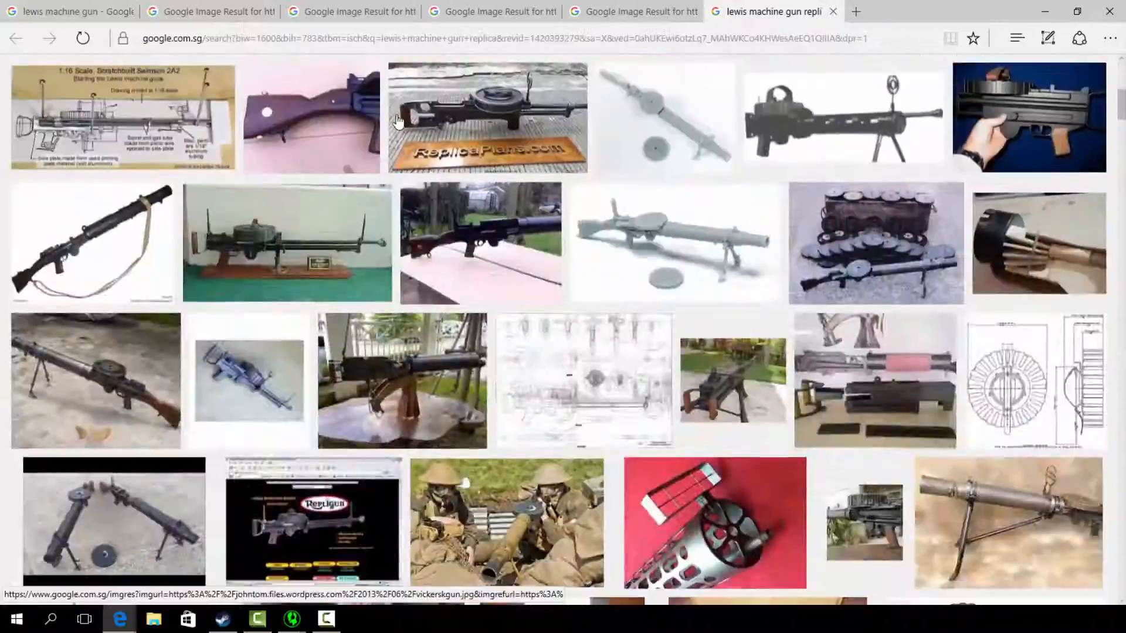
{"action": "scroll", "scroll_direction": "up", "scroll_amount": 3}
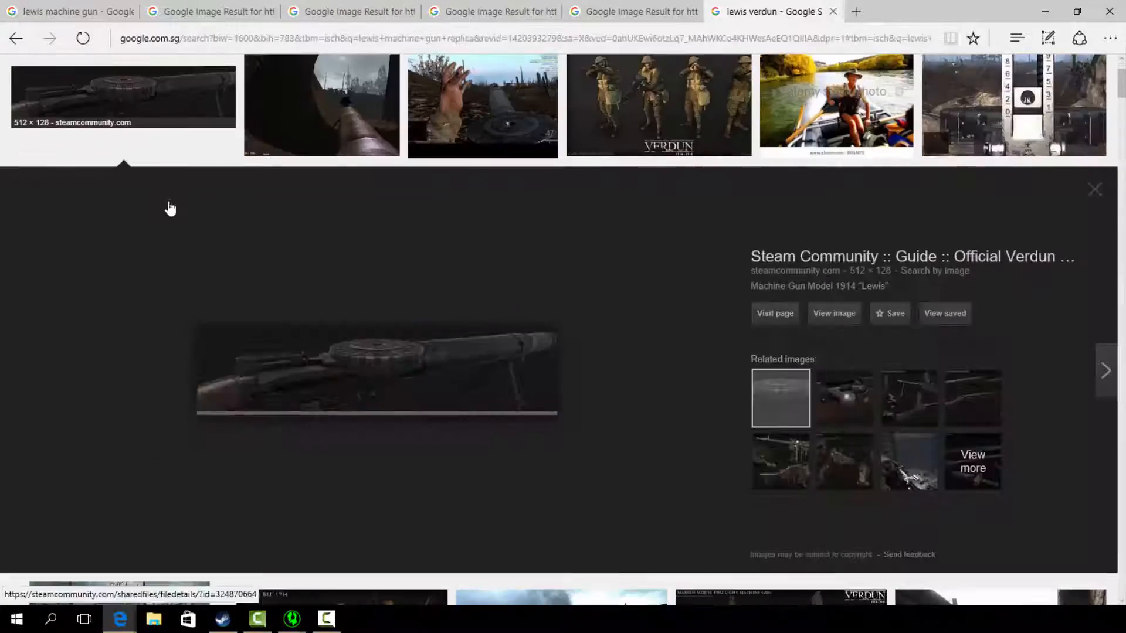
{"action": "left_click", "coordinate": [1106, 371]}
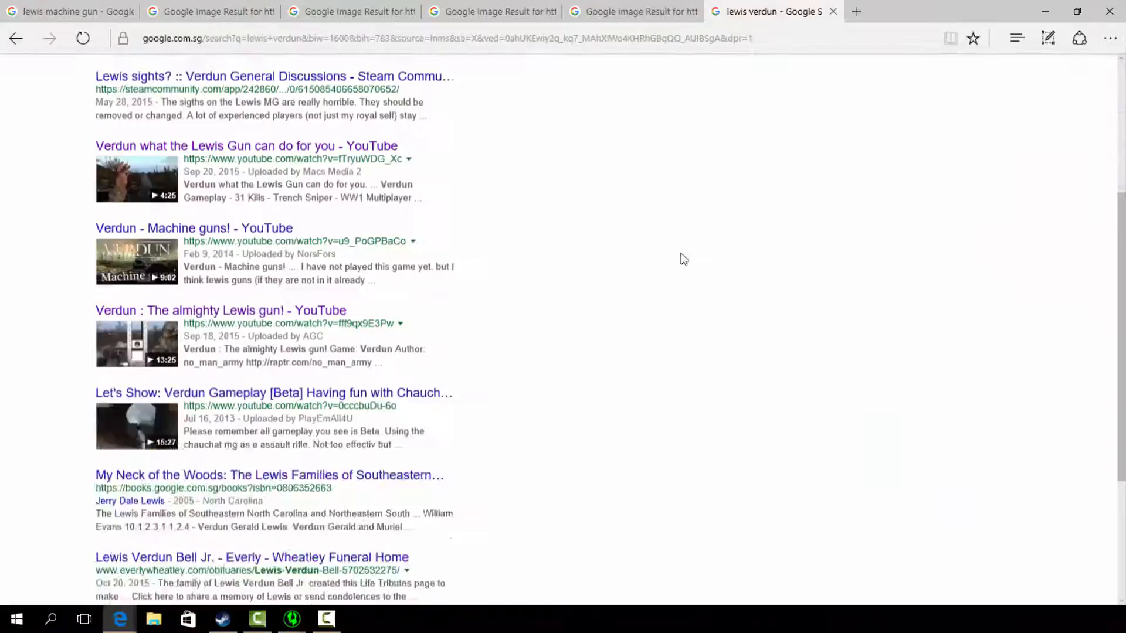
{"action": "left_click", "coordinate": [326, 618]}
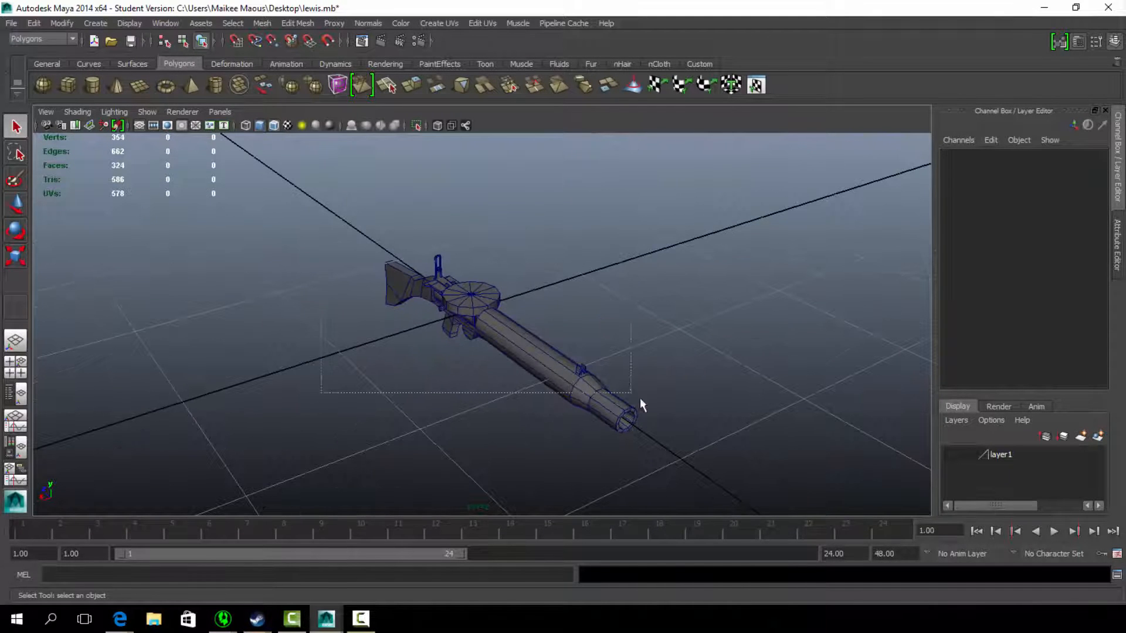
Bring up Maya with the lewis.mb Lewis gun model in the perspective view.
{"action": "left_click", "coordinate": [128, 23]}
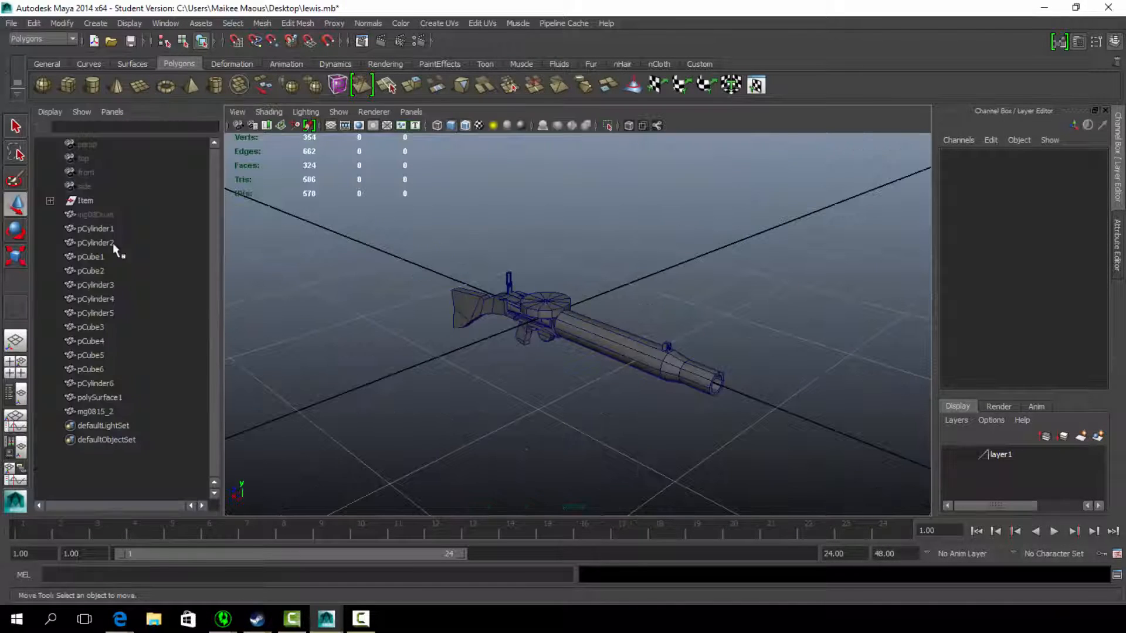
Combine pCylinder1 through mg0815_2, excluding mg08Drum, into one mesh.
{"action": "left_click", "coordinate": [90, 341]}
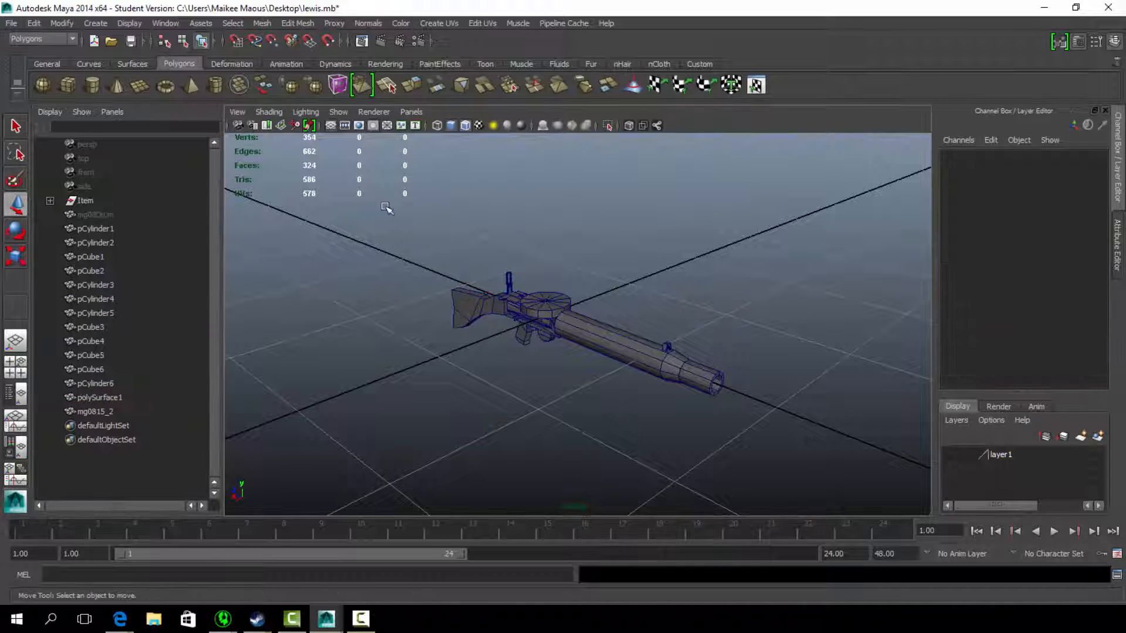
{"action": "left_click", "coordinate": [262, 22]}
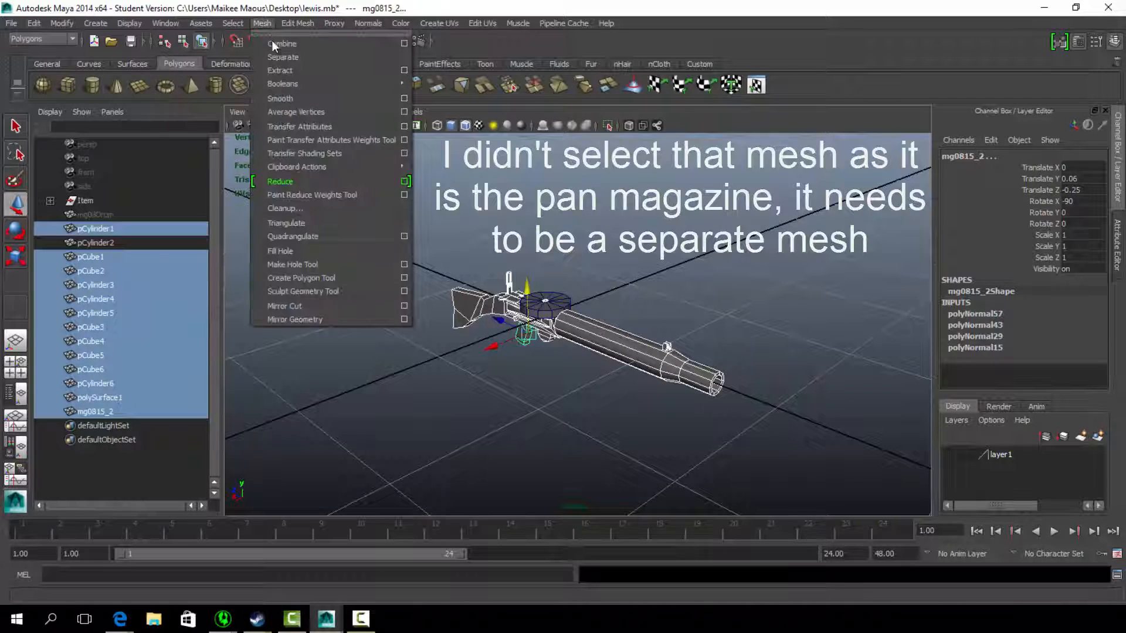
{"action": "left_click", "coordinate": [282, 44]}
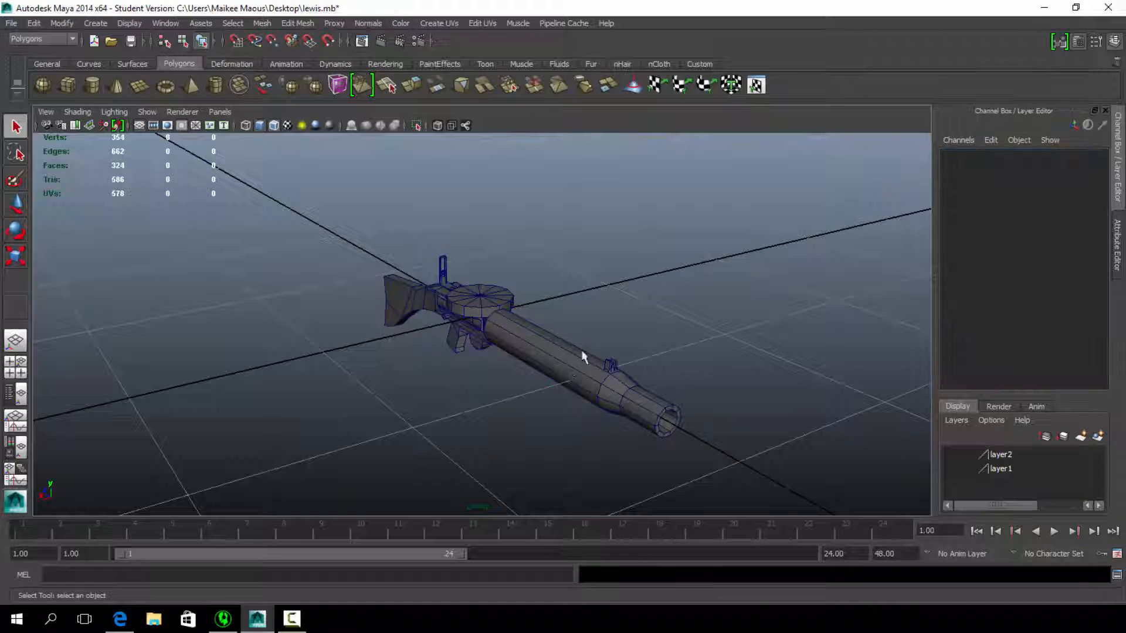
Select and inspect the combined lewis_1 mesh, then close Maya.
{"action": "left_click", "coordinate": [480, 298]}
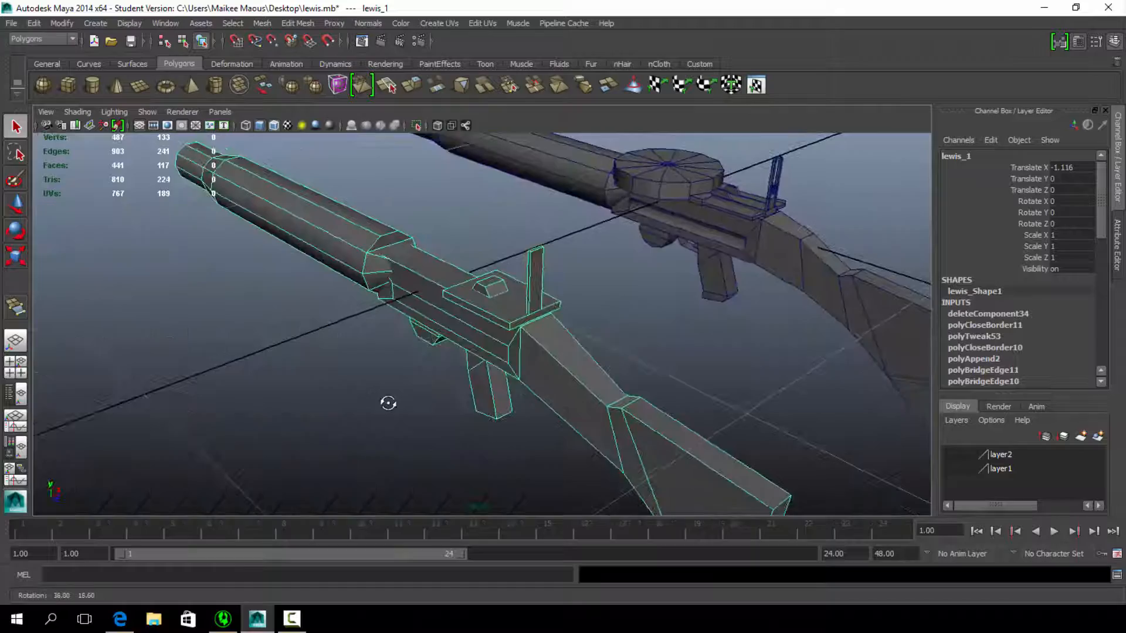
{"action": "left_click", "coordinate": [16, 620]}
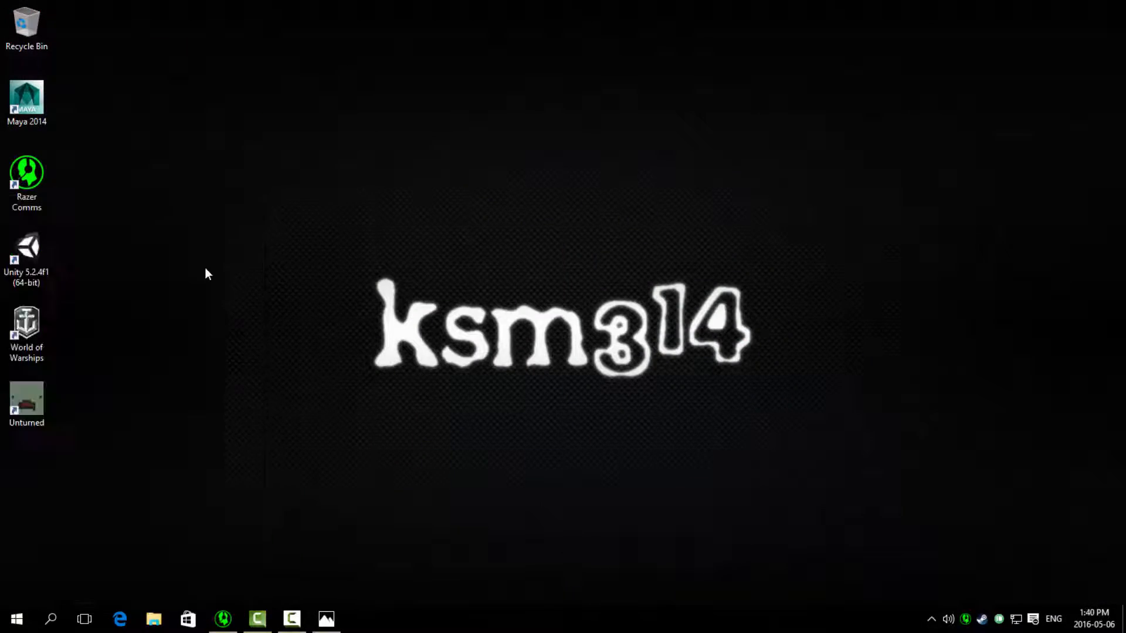
Launch Photoshop and create a new Untitled-1 document for the texture.
{"action": "left_click", "coordinate": [361, 620]}
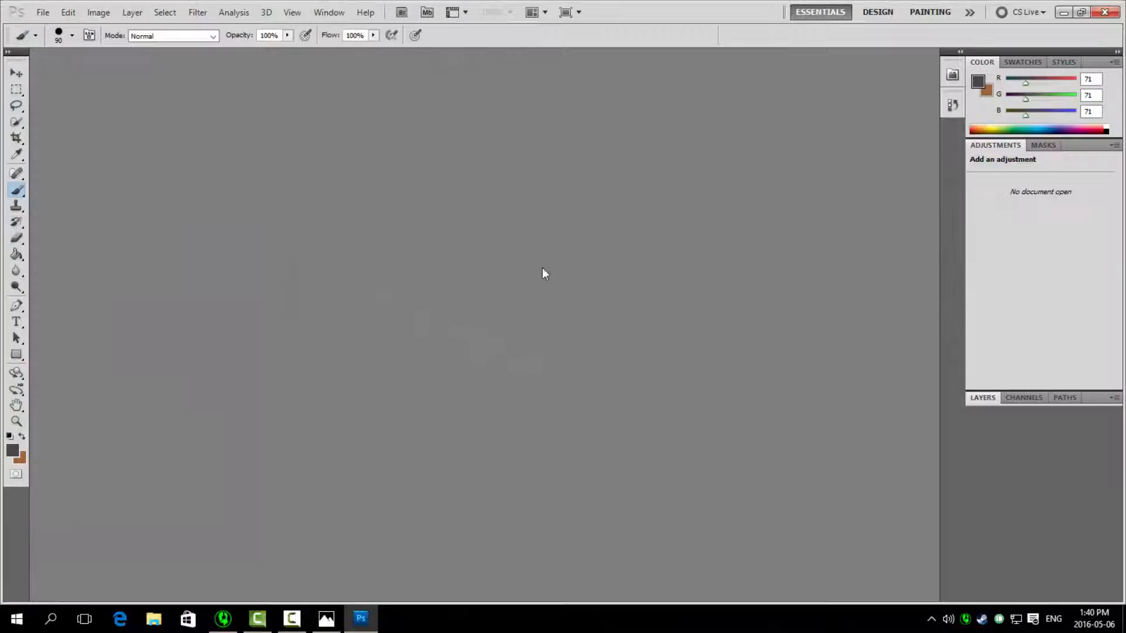
{"action": "left_click", "coordinate": [42, 12]}
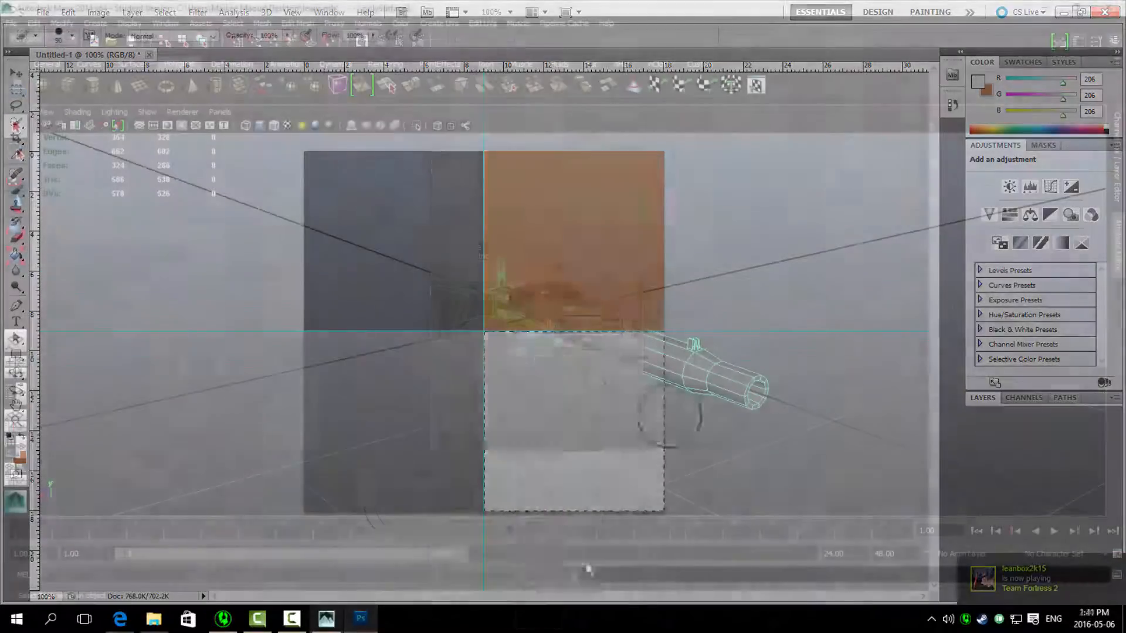
Apply the painted texture to lewis_0, giving a dark grey barrel and orange stock.
{"action": "left_click", "coordinate": [325, 618]}
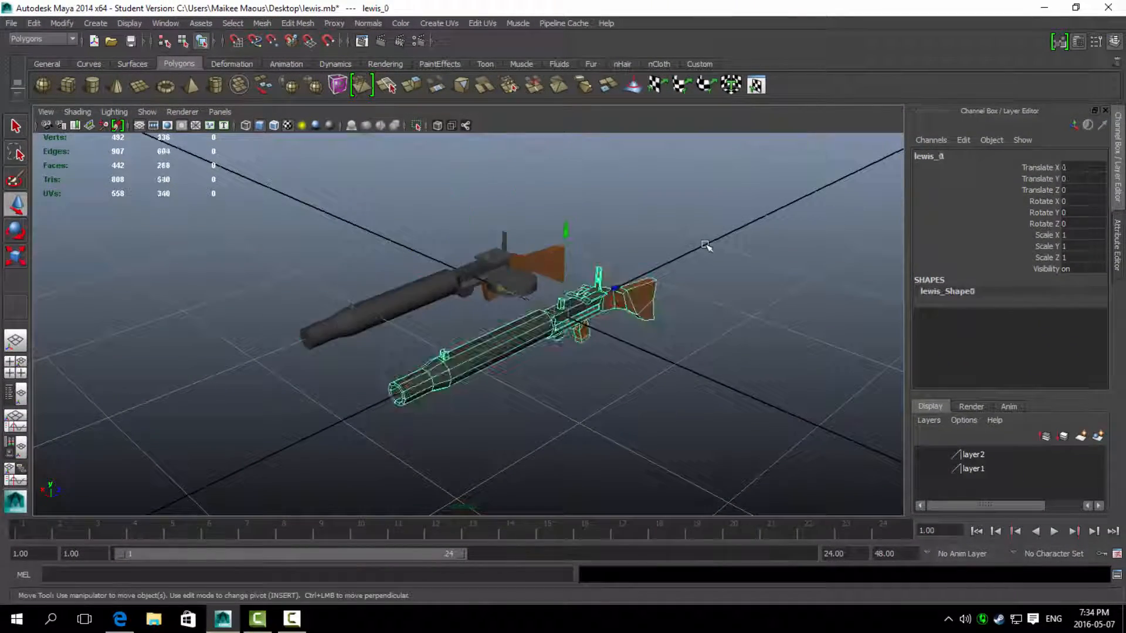
Export the selected gun to the desktop as FBX file lewisGun.
{"action": "left_click", "coordinate": [11, 23]}
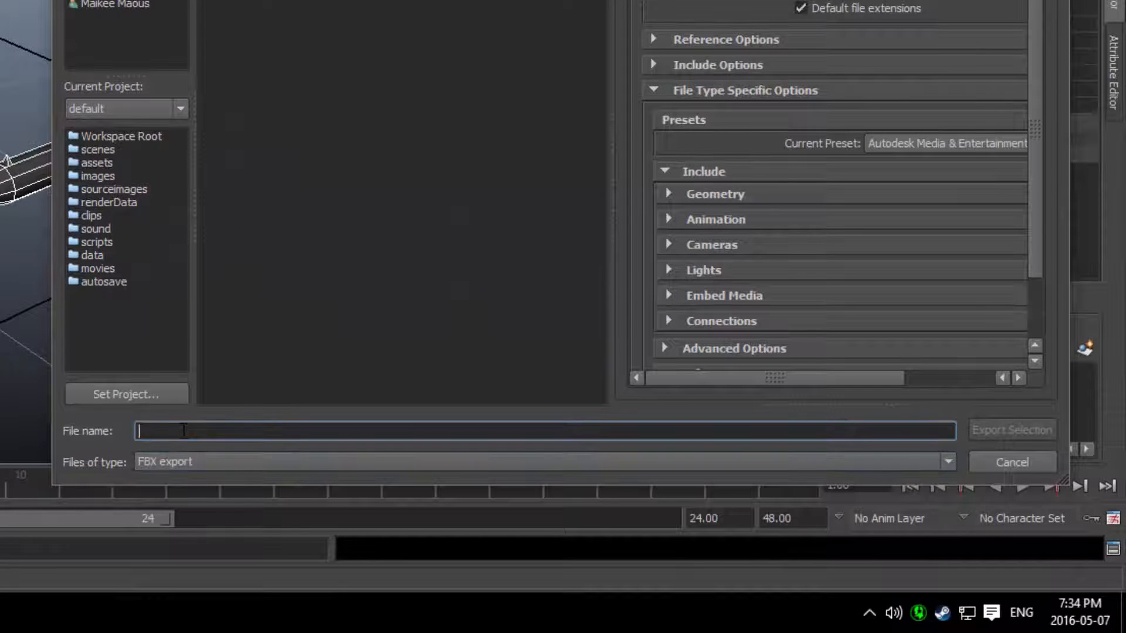
{"action": "type", "text": "lewisGun"}
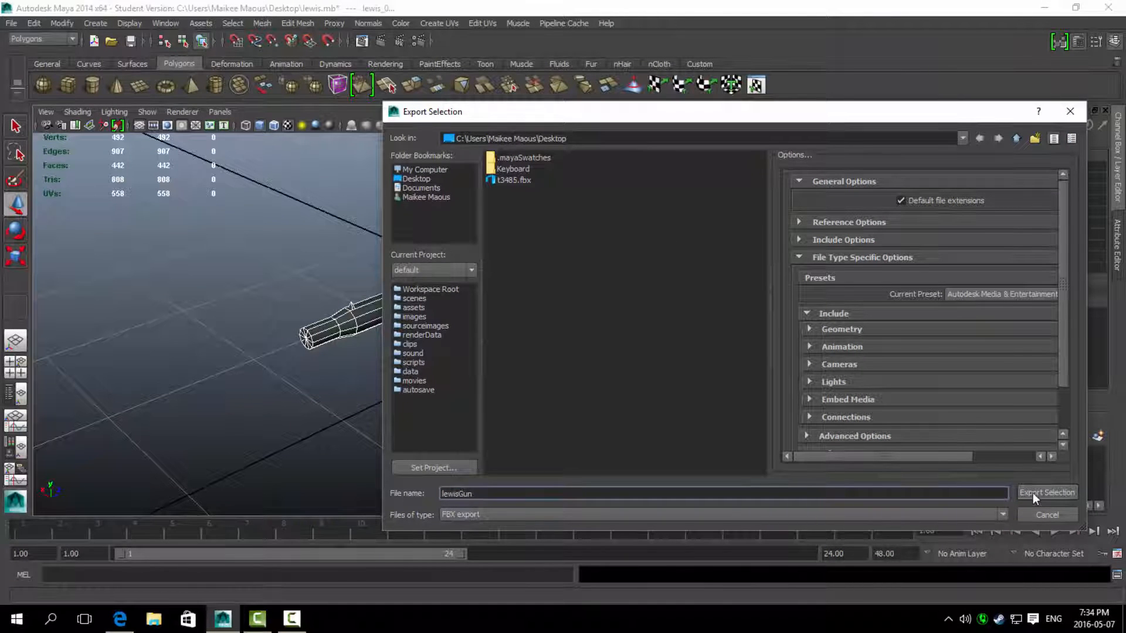
{"action": "left_click", "coordinate": [1047, 493]}
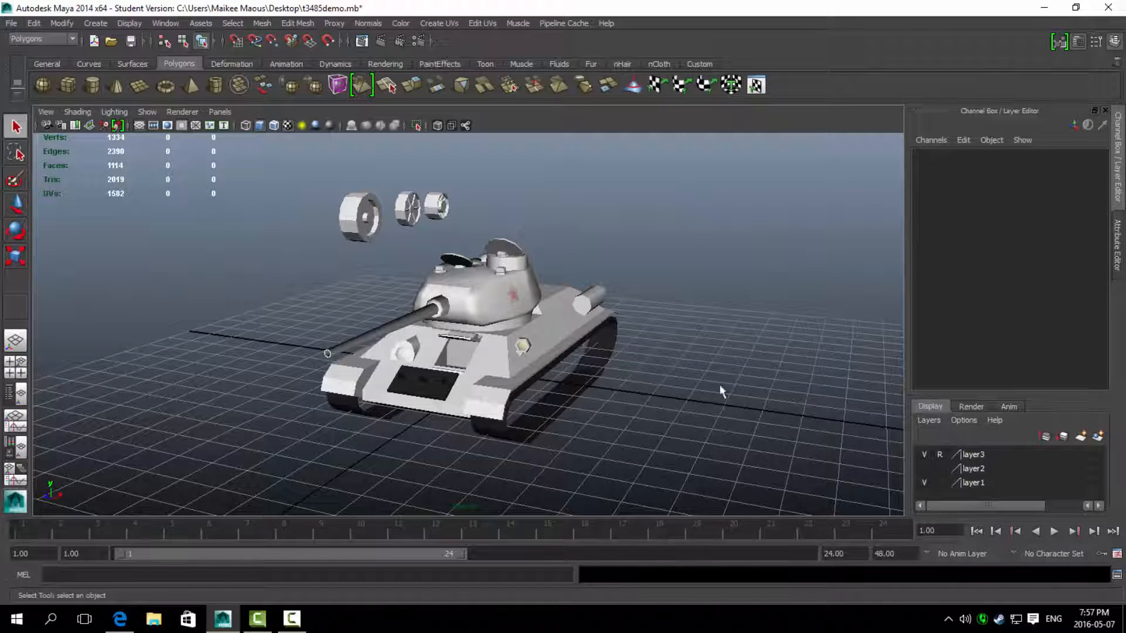
Select the T-34 tank's turret and wheels to show they are separate meshes.
{"action": "left_click", "coordinate": [474, 287]}
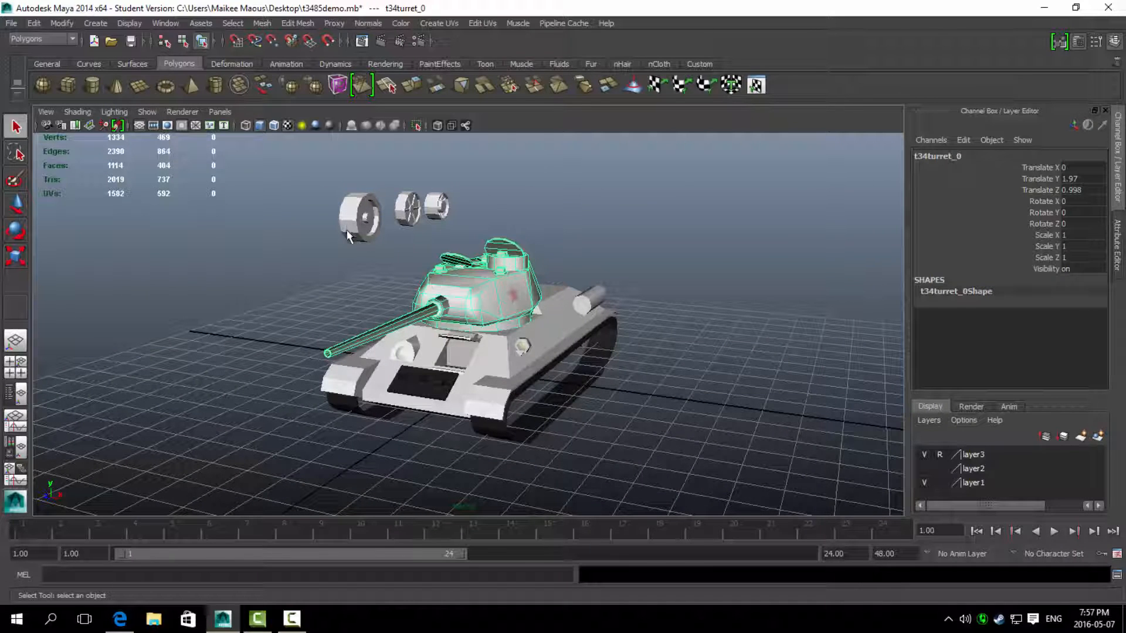
{"action": "left_click", "coordinate": [407, 208]}
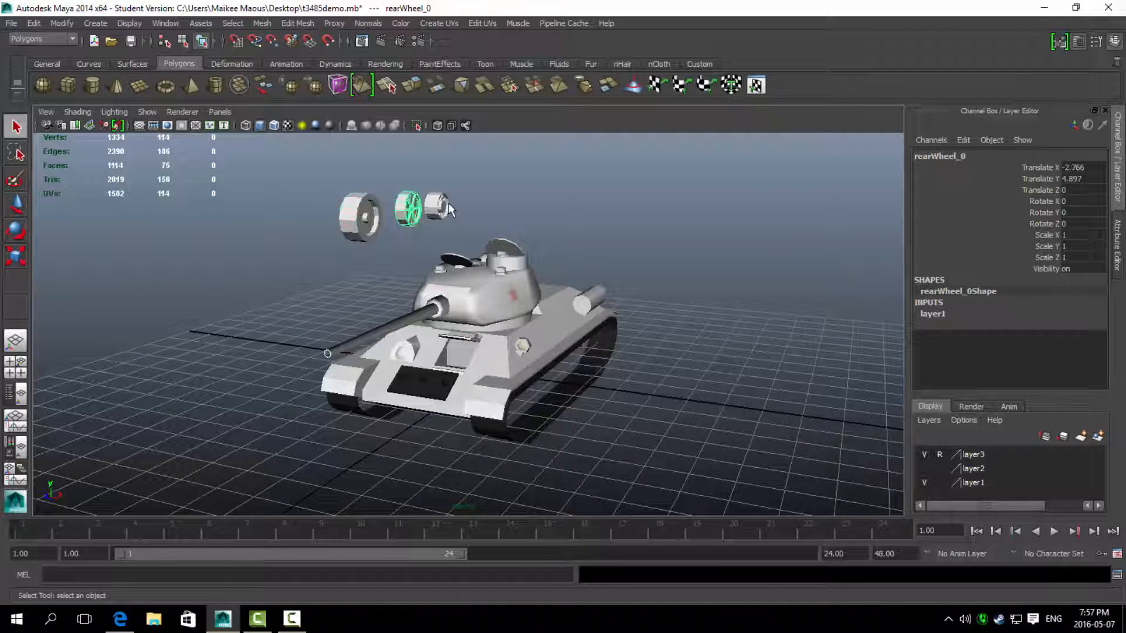
{"action": "left_click", "coordinate": [499, 298]}
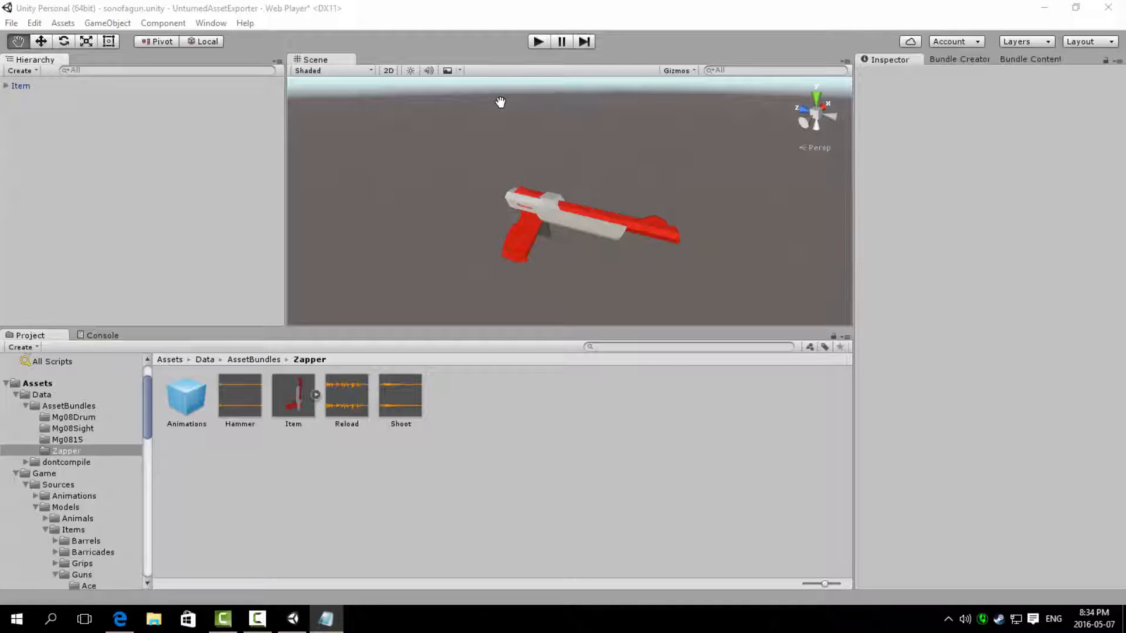
{"action": "mouse_move", "coordinate": [511, 20]}
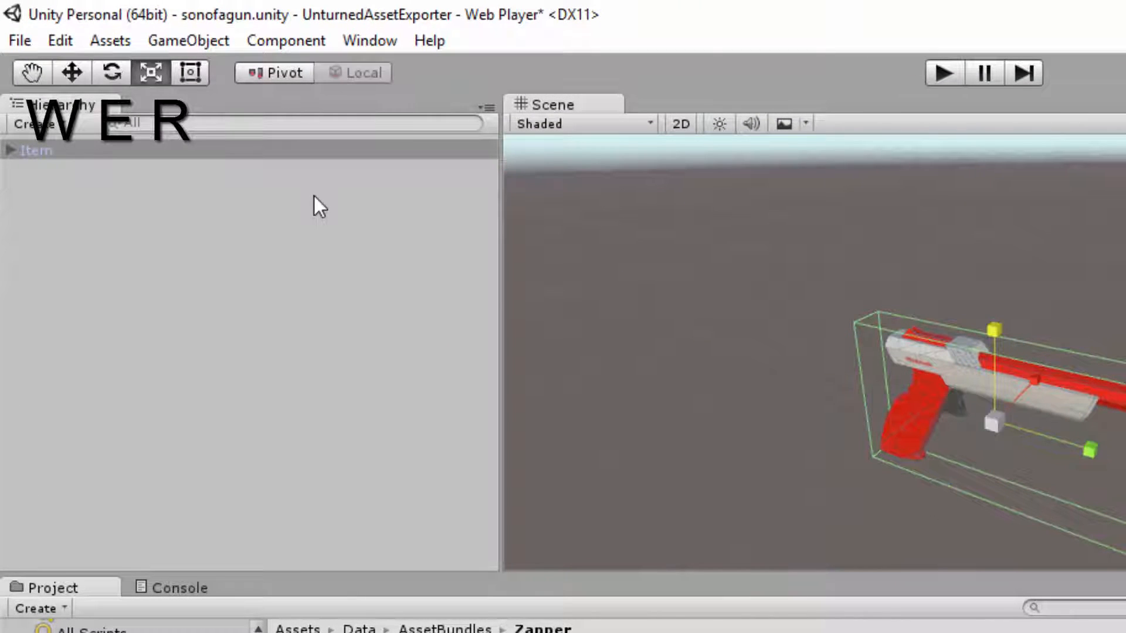
Focus on the Zapper Item and view it from the right, top and back.
{"action": "left_click", "coordinate": [70, 73]}
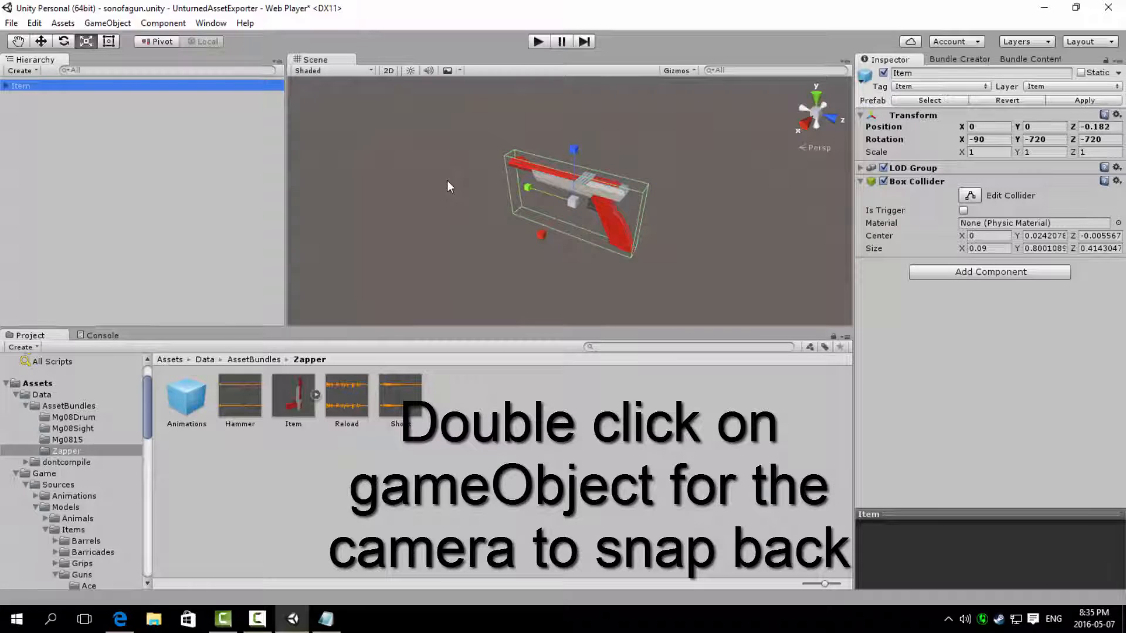
{"action": "double_click", "coordinate": [20, 86]}
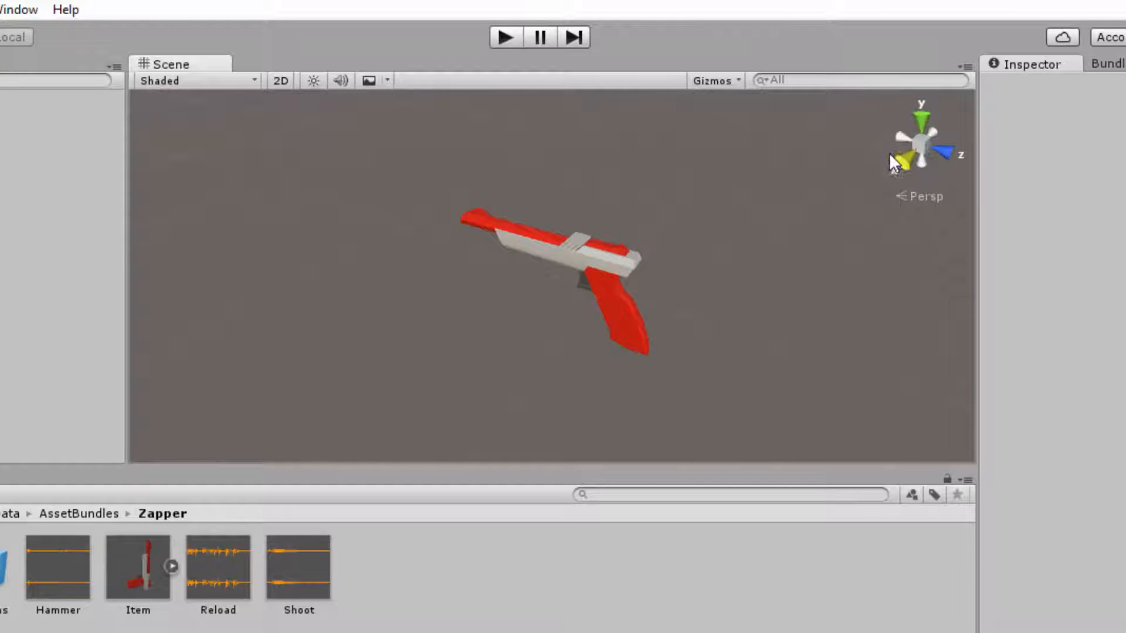
{"action": "left_click", "coordinate": [896, 144]}
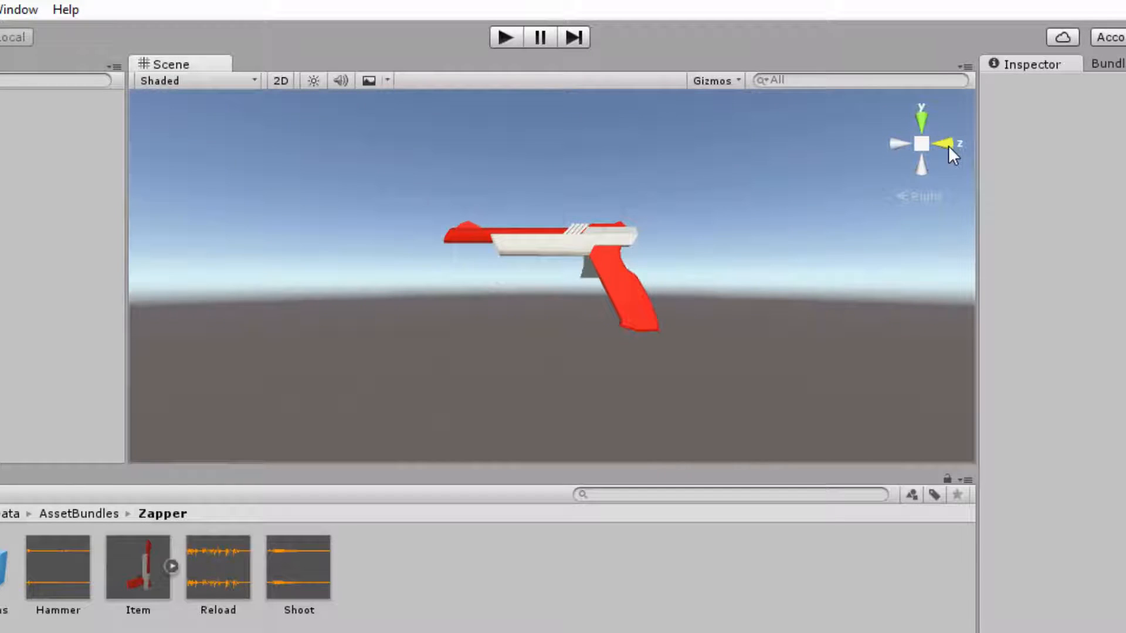
{"action": "left_click", "coordinate": [948, 143]}
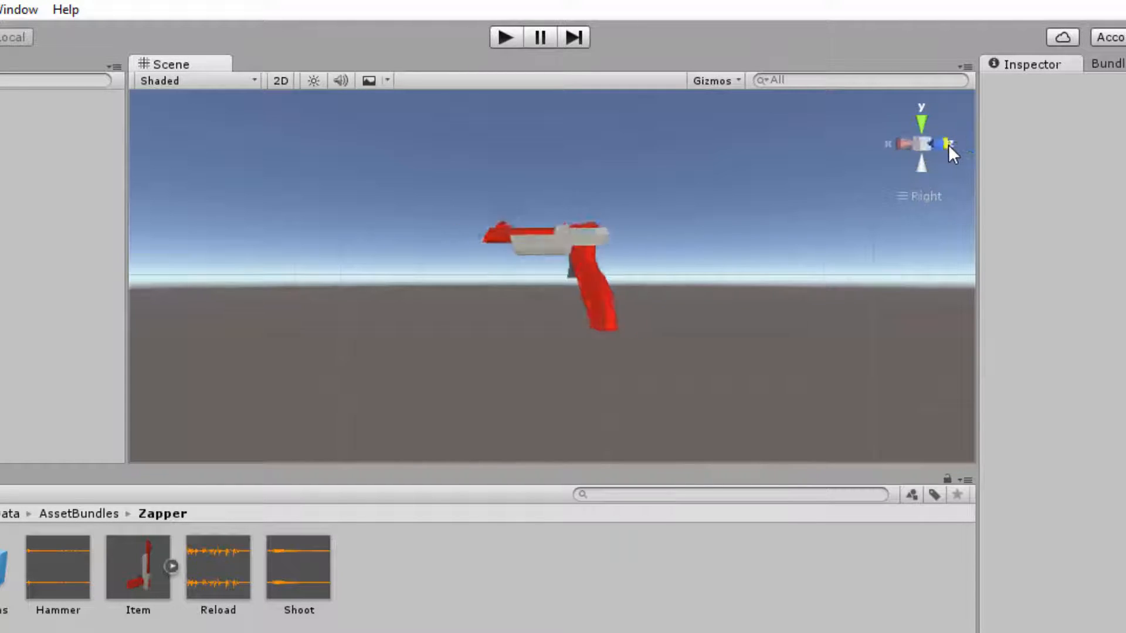
{"action": "left_click", "coordinate": [922, 121]}
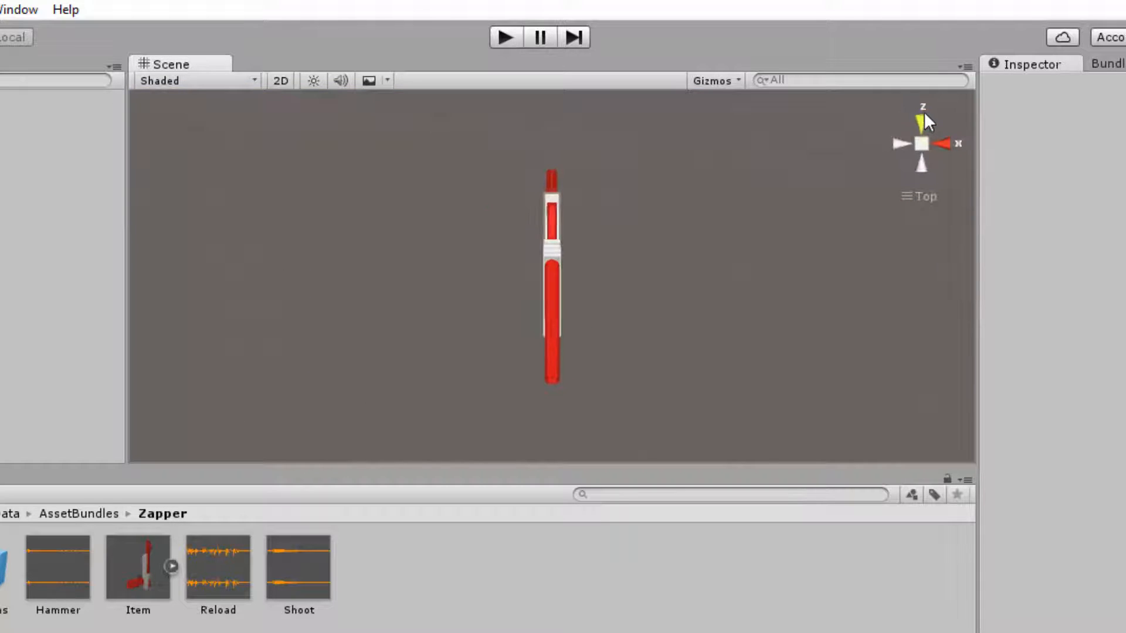
{"action": "left_click", "coordinate": [922, 117]}
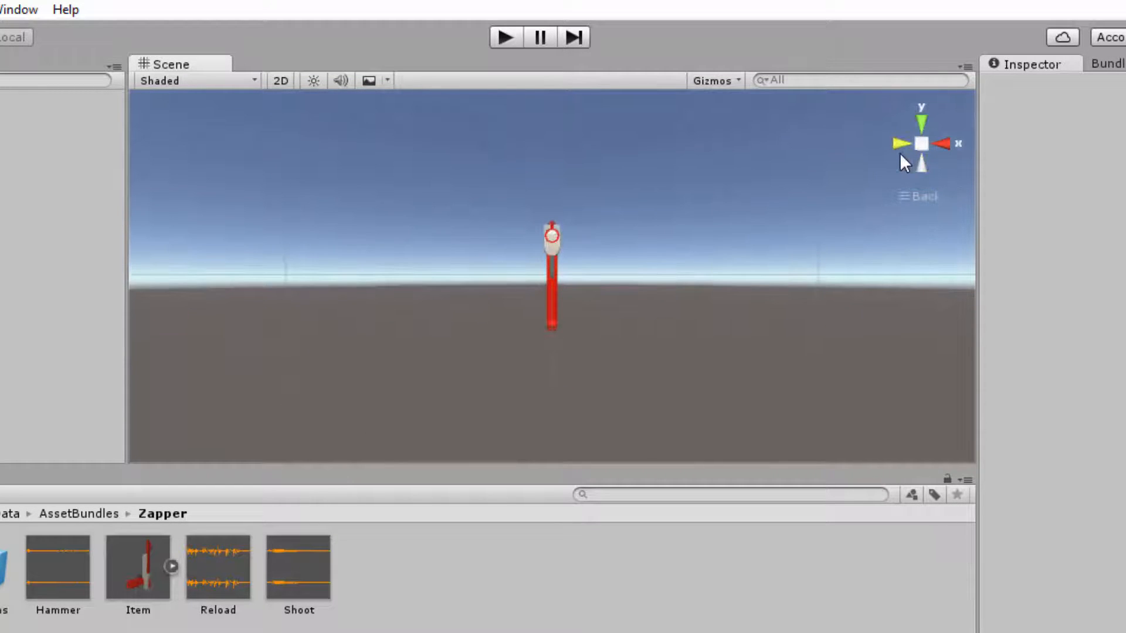
{"action": "left_click", "coordinate": [951, 143]}
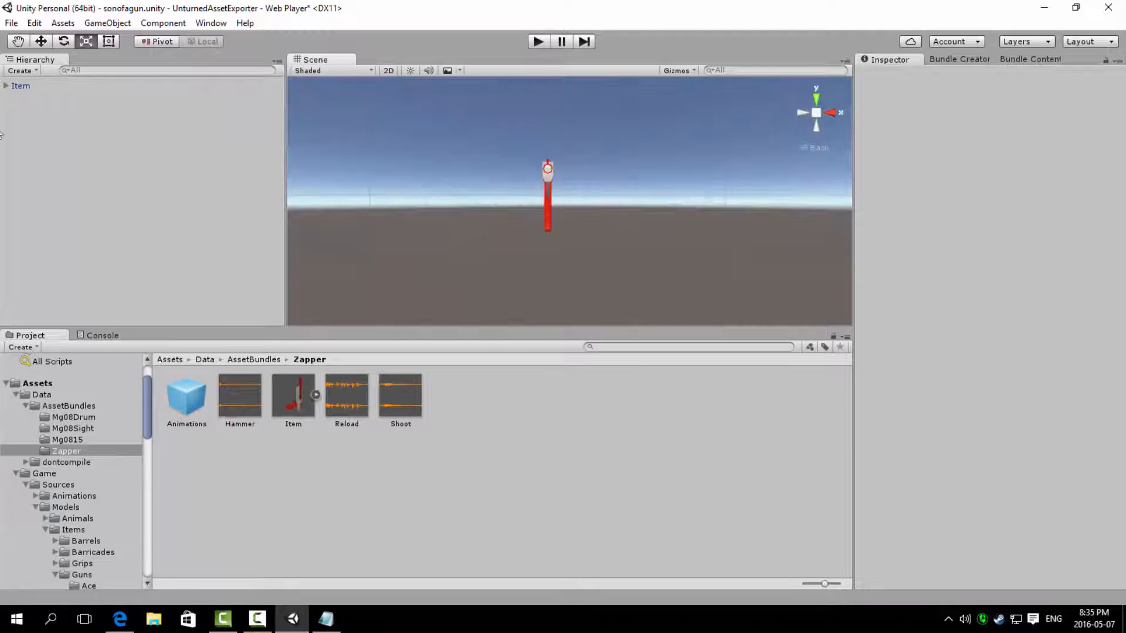
Expand Item and inspect the Transforms of its Icon, Tactical and neighbouring child points.
{"action": "left_click", "coordinate": [5, 86]}
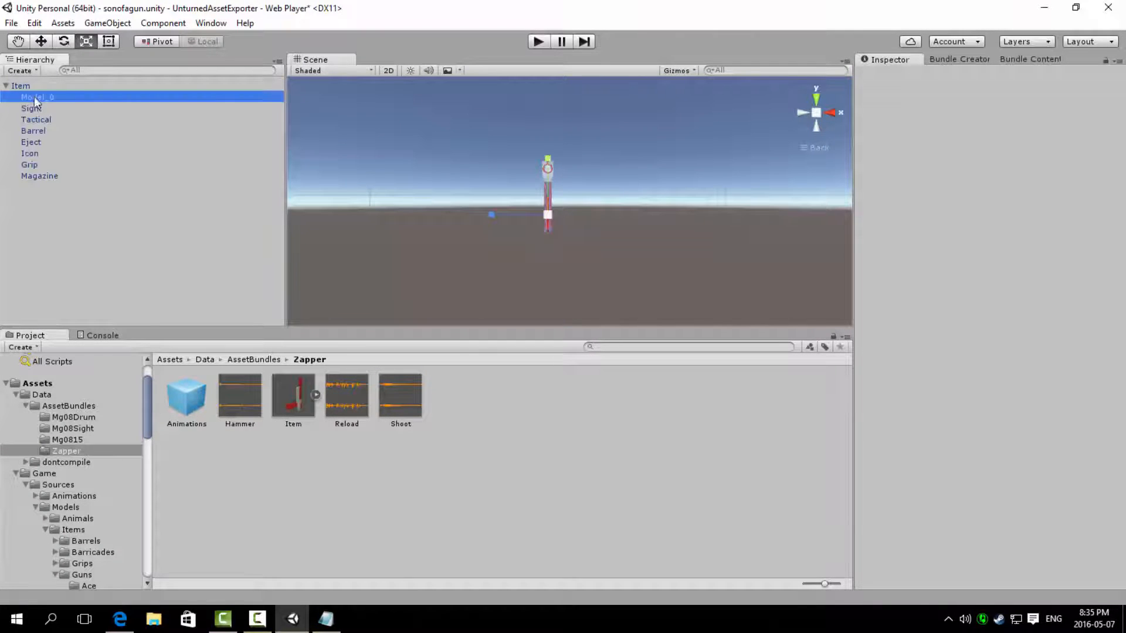
{"action": "left_click", "coordinate": [33, 131]}
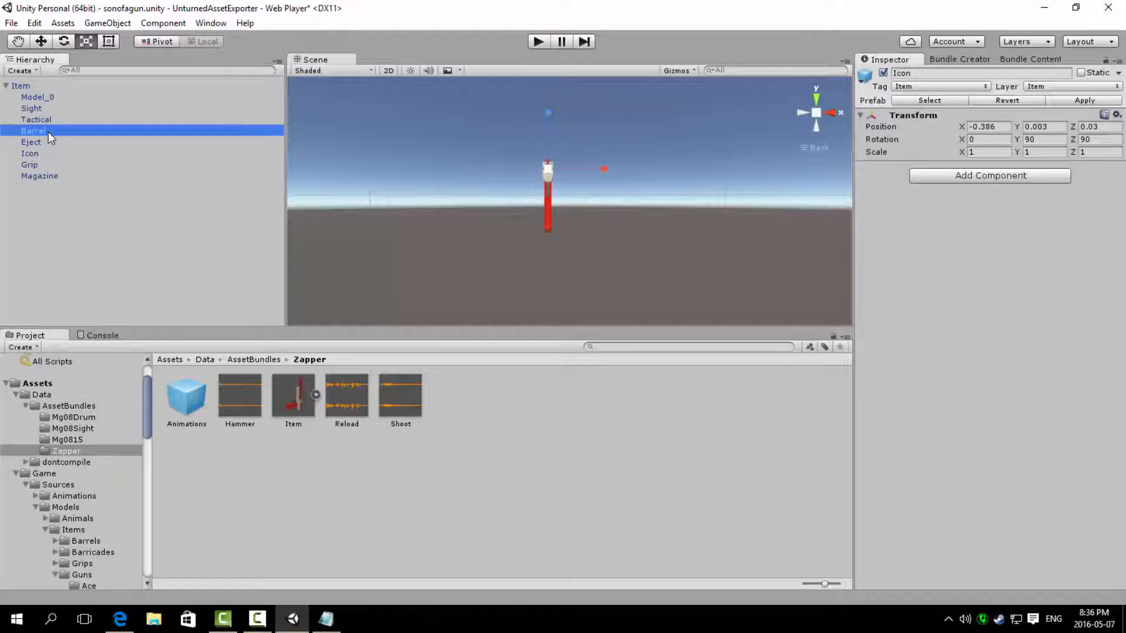
{"action": "left_click", "coordinate": [36, 119]}
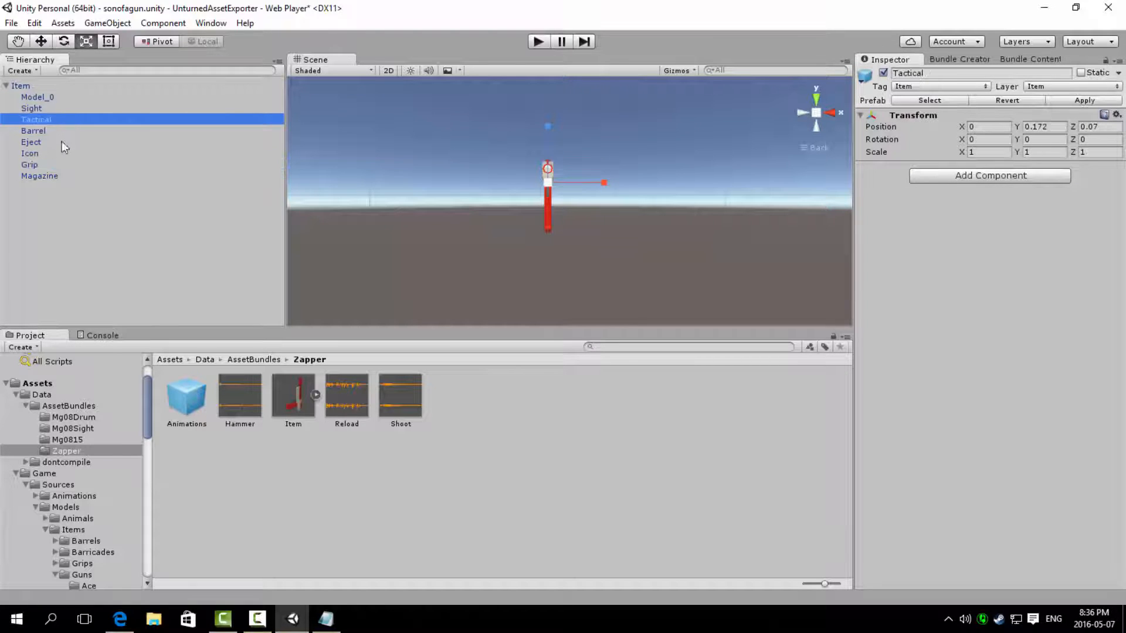
{"action": "left_click", "coordinate": [31, 141]}
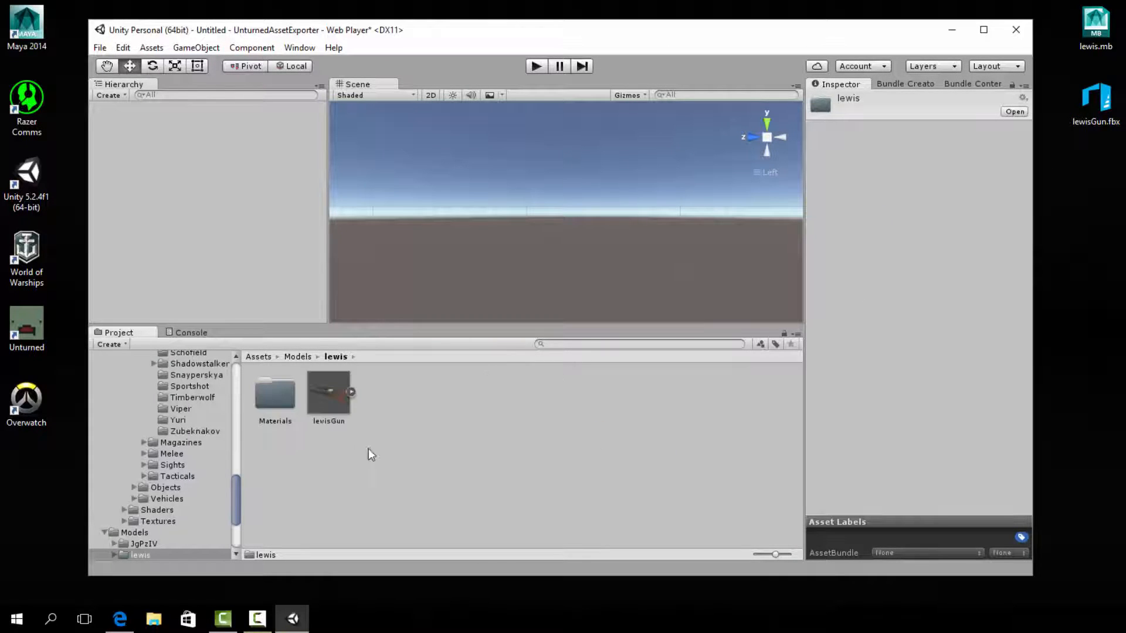
Import lewisGun.fbx at scale factor 100 with Import Materials left on, and apply.
{"action": "left_click", "coordinate": [329, 392]}
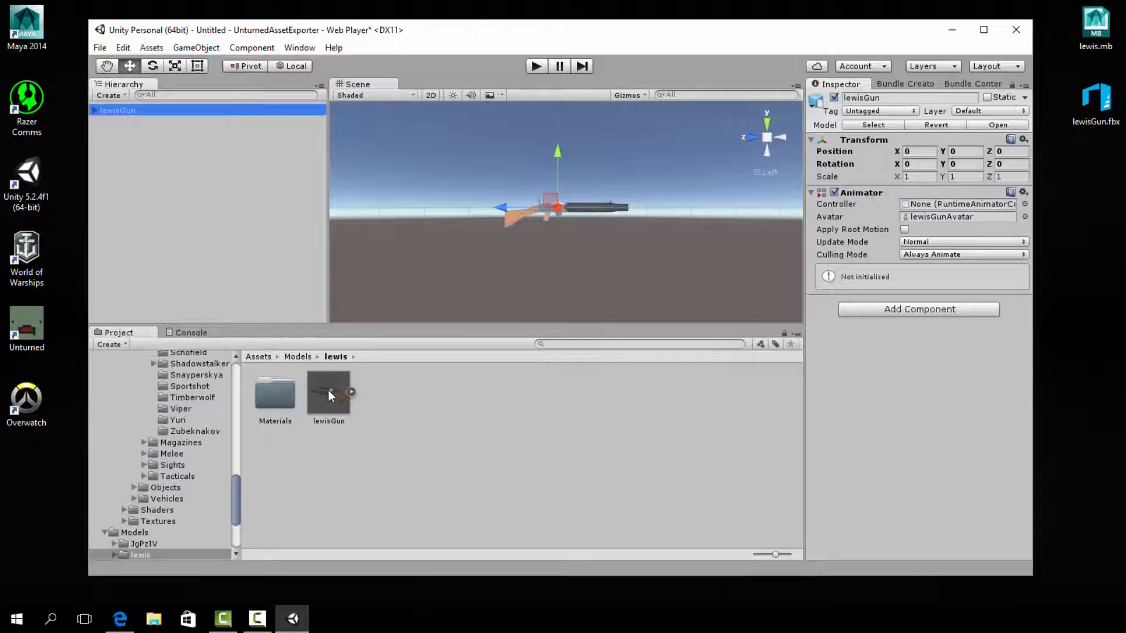
{"action": "left_click", "coordinate": [329, 395]}
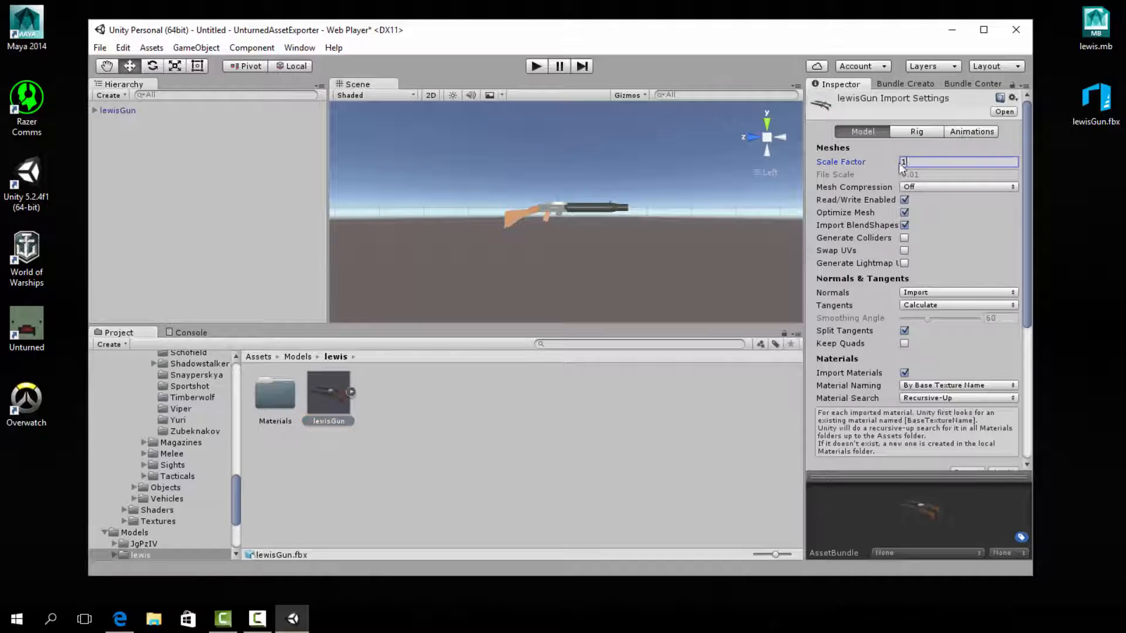
{"action": "type", "text": "100"}
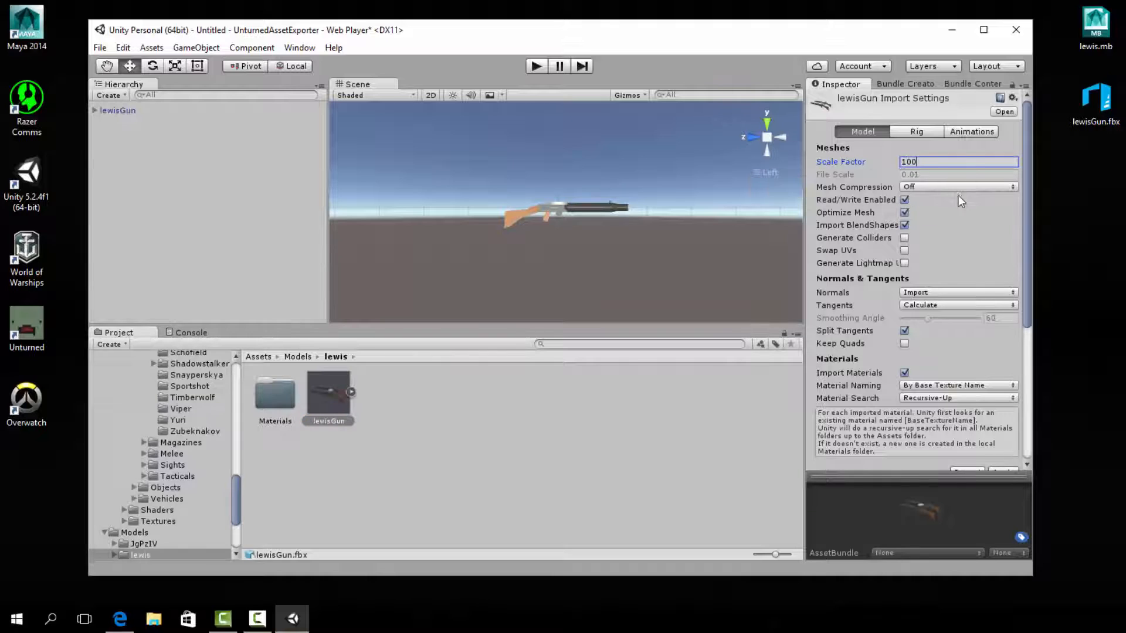
{"action": "left_click", "coordinate": [905, 373]}
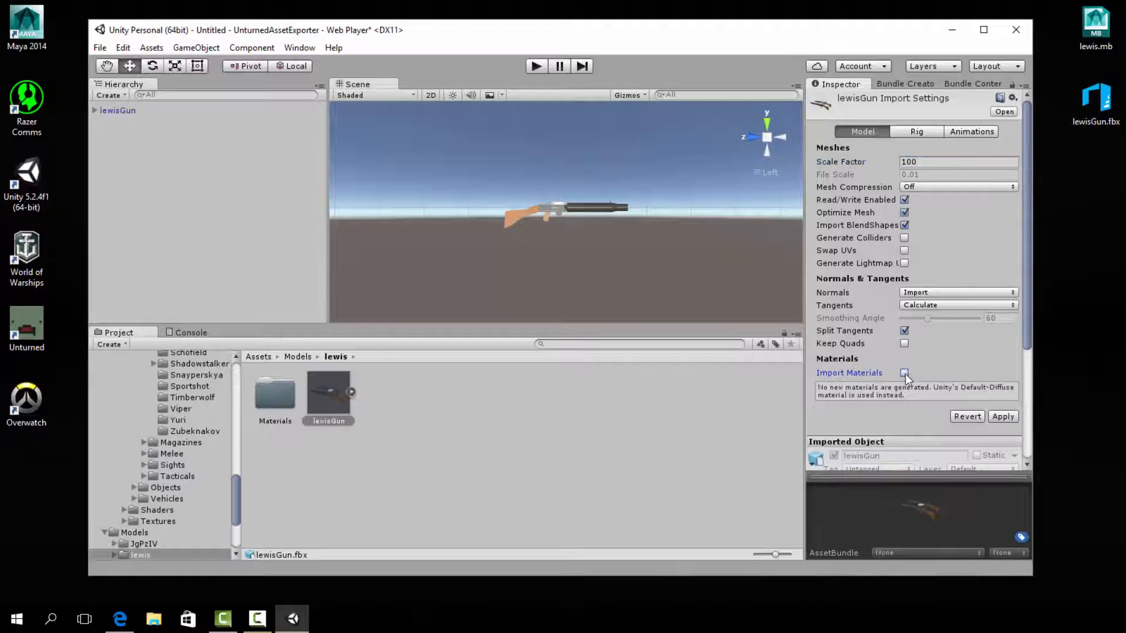
{"action": "left_click", "coordinate": [905, 373]}
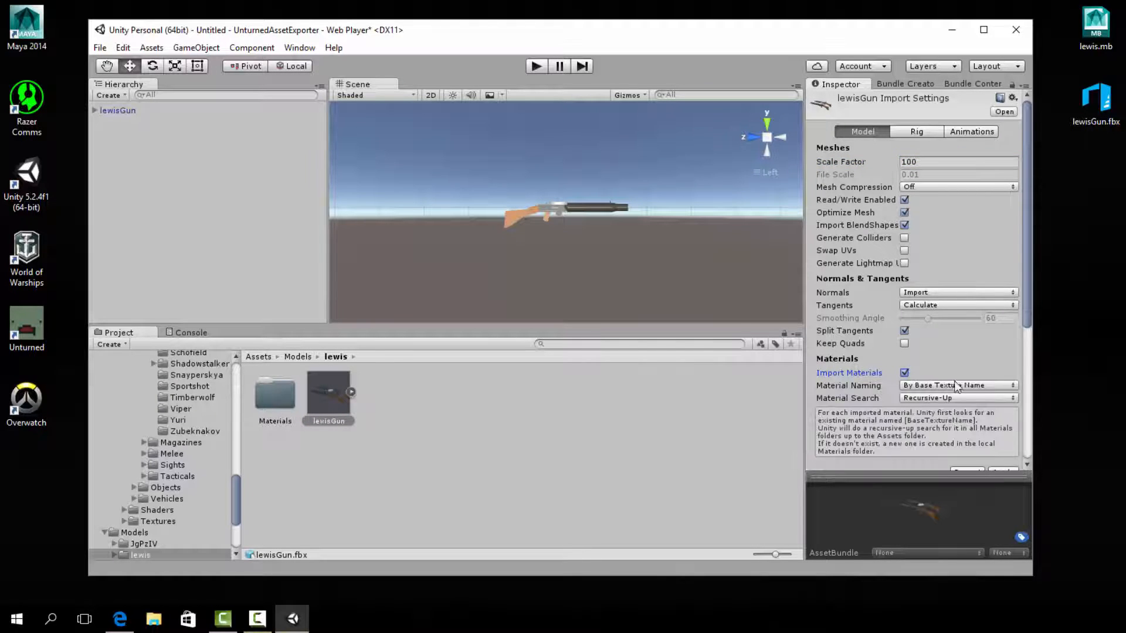
{"action": "left_click", "coordinate": [1004, 430]}
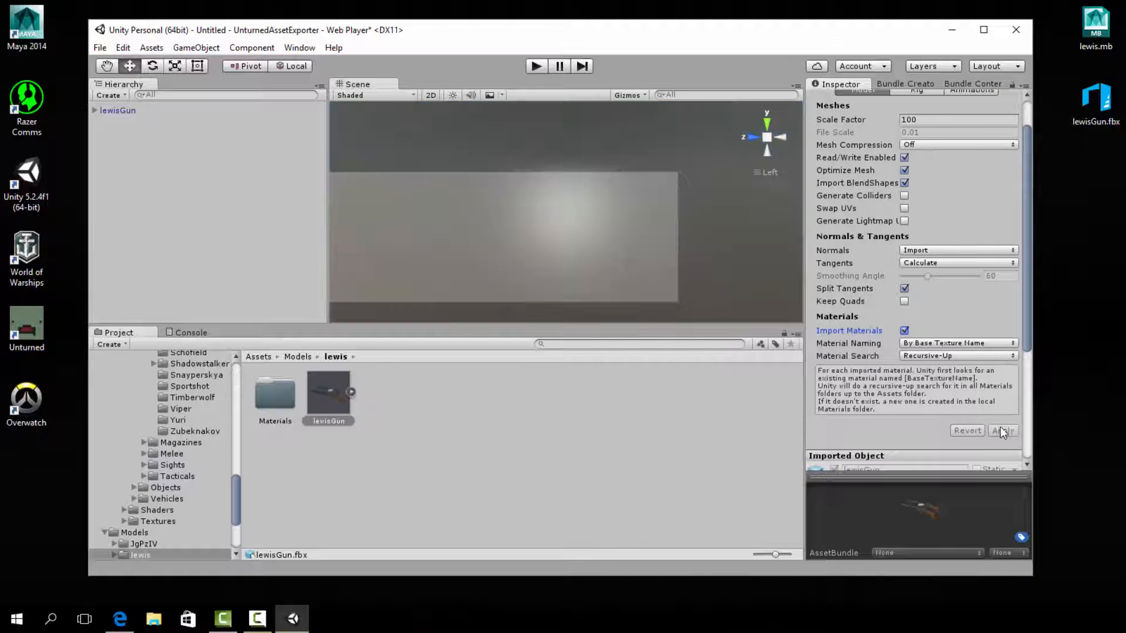
{"action": "left_click", "coordinate": [1002, 429]}
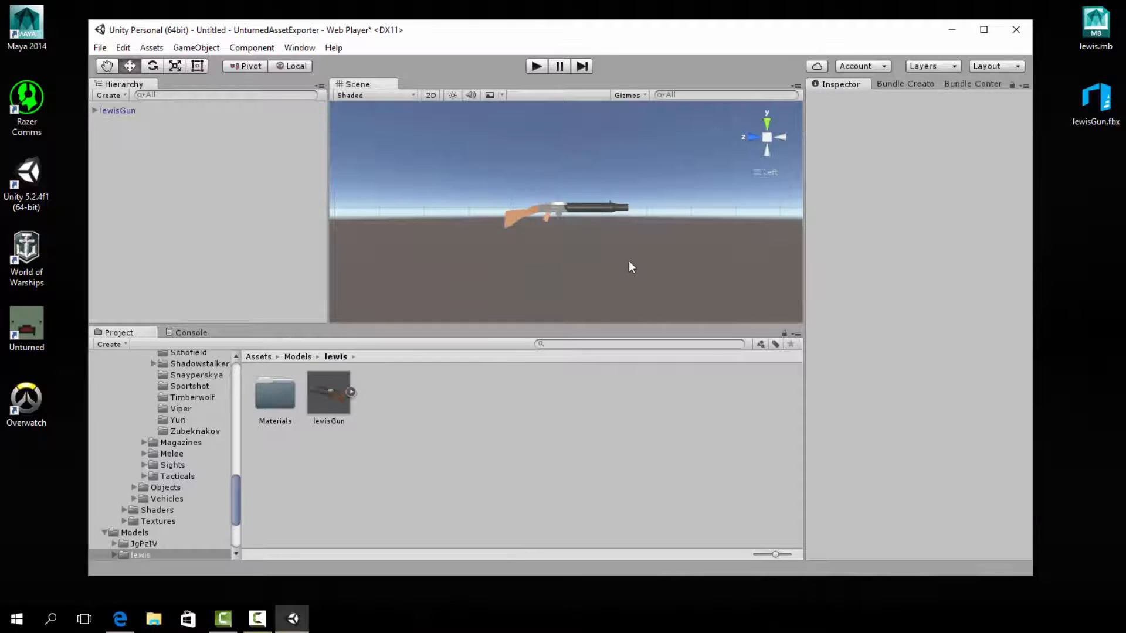
{"action": "left_click", "coordinate": [118, 110]}
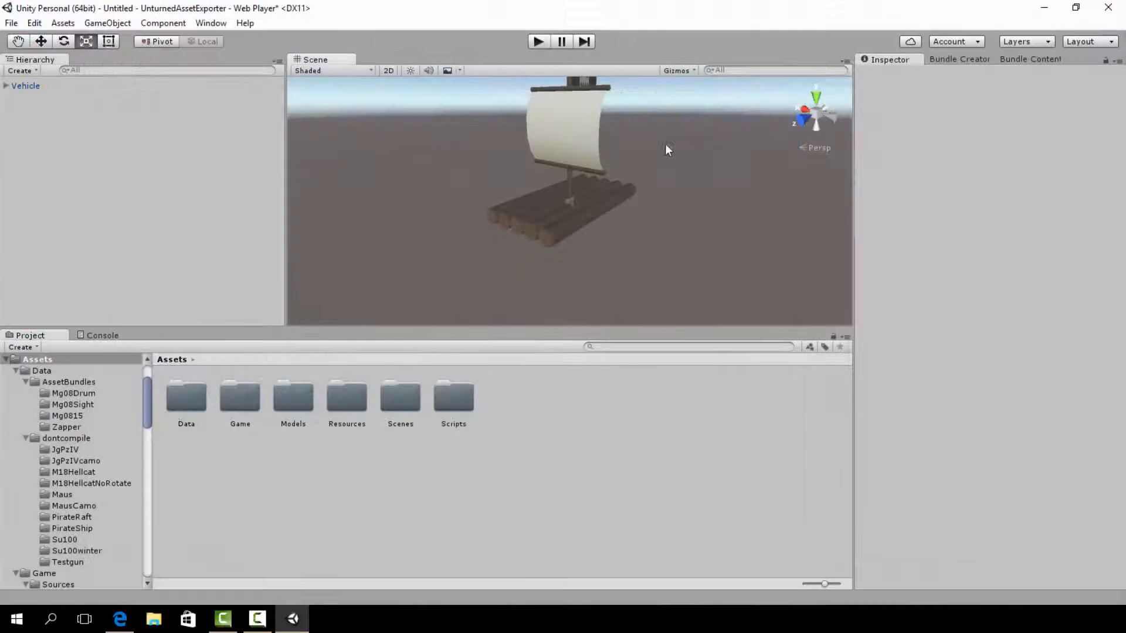
Add the Hatchback_Yellow vehicle, expand its Objects group and answer the Break Prefab Instance dialog.
{"action": "double_click", "coordinate": [347, 397]}
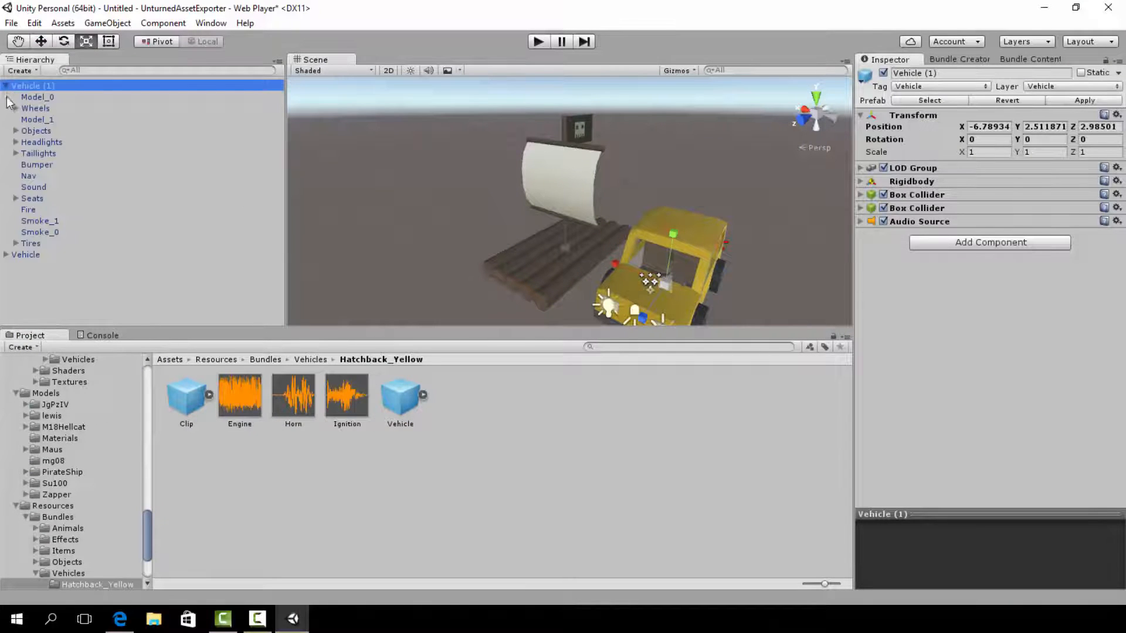
{"action": "left_click", "coordinate": [15, 130]}
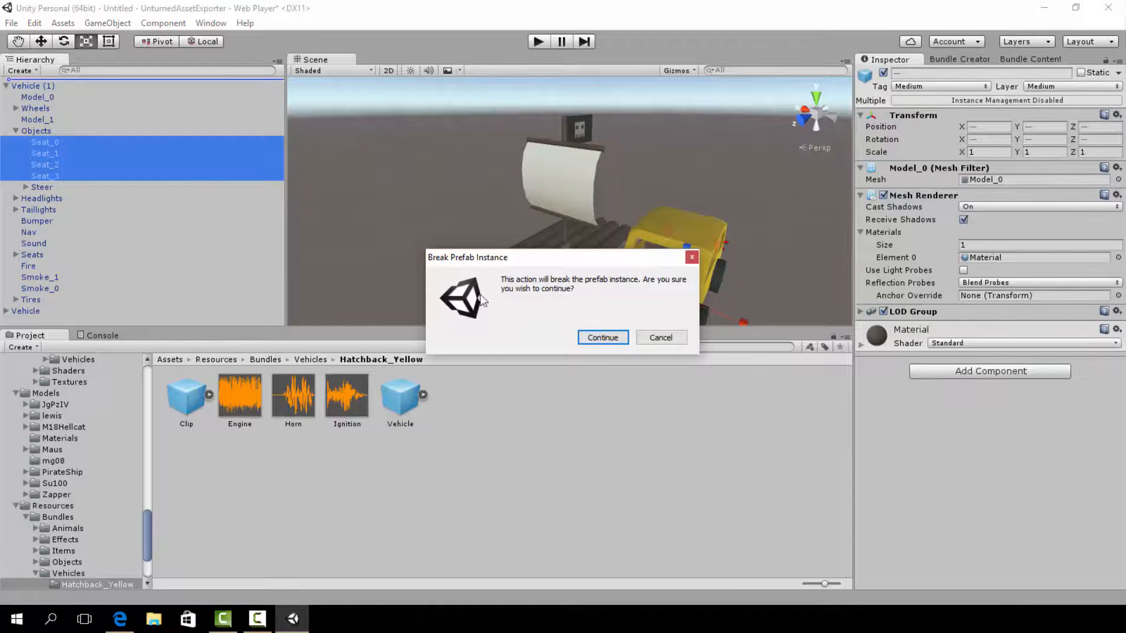
{"action": "left_click", "coordinate": [602, 338]}
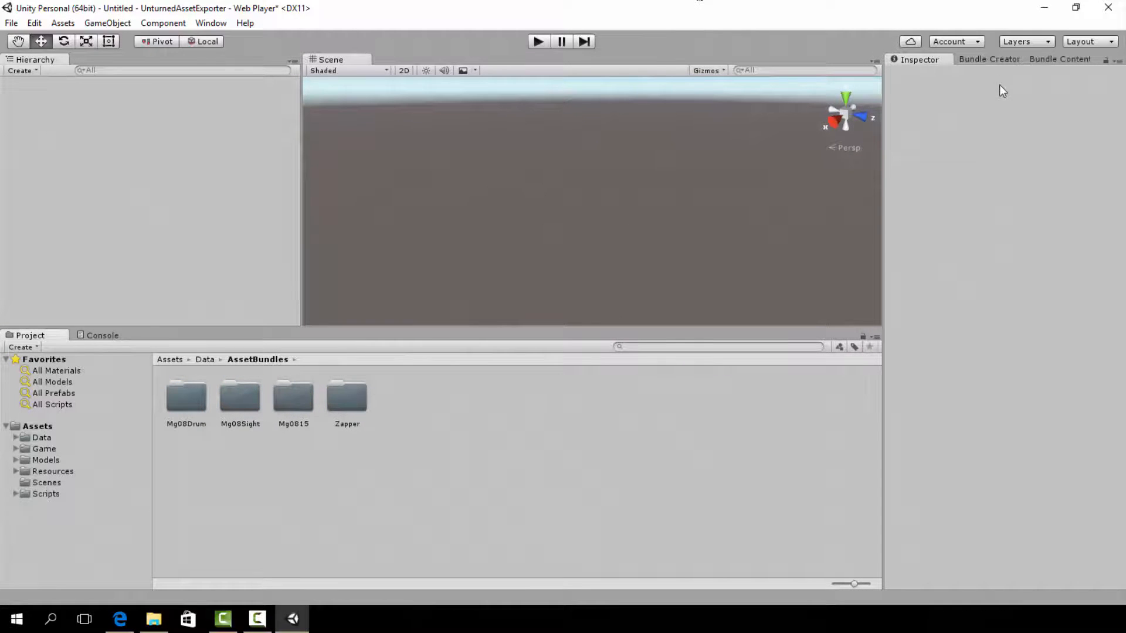
Build the four asset bundles, check Zapper's contents, and view the .unity3d files in Explorer.
{"action": "left_click", "coordinate": [989, 59]}
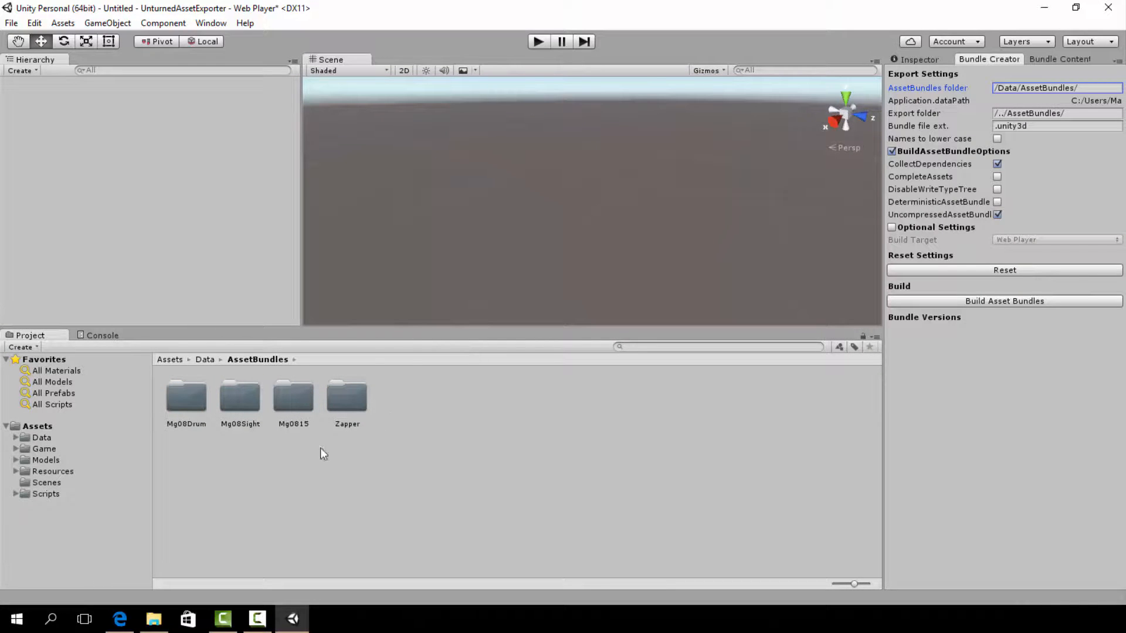
{"action": "left_click", "coordinate": [1004, 301]}
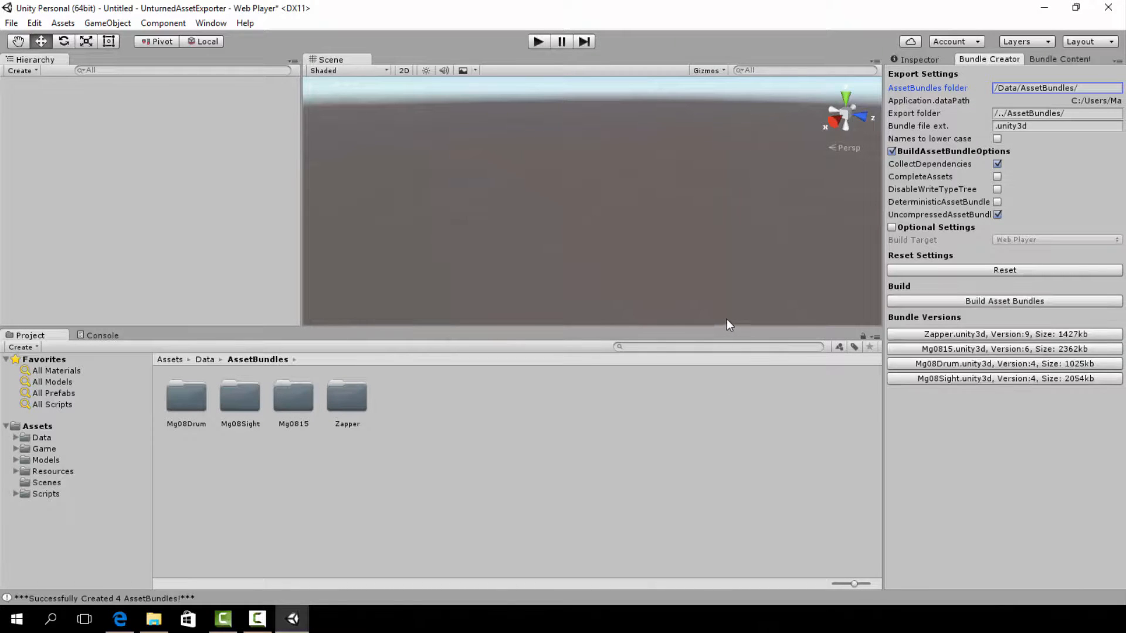
{"action": "mouse_move", "coordinate": [1004, 408]}
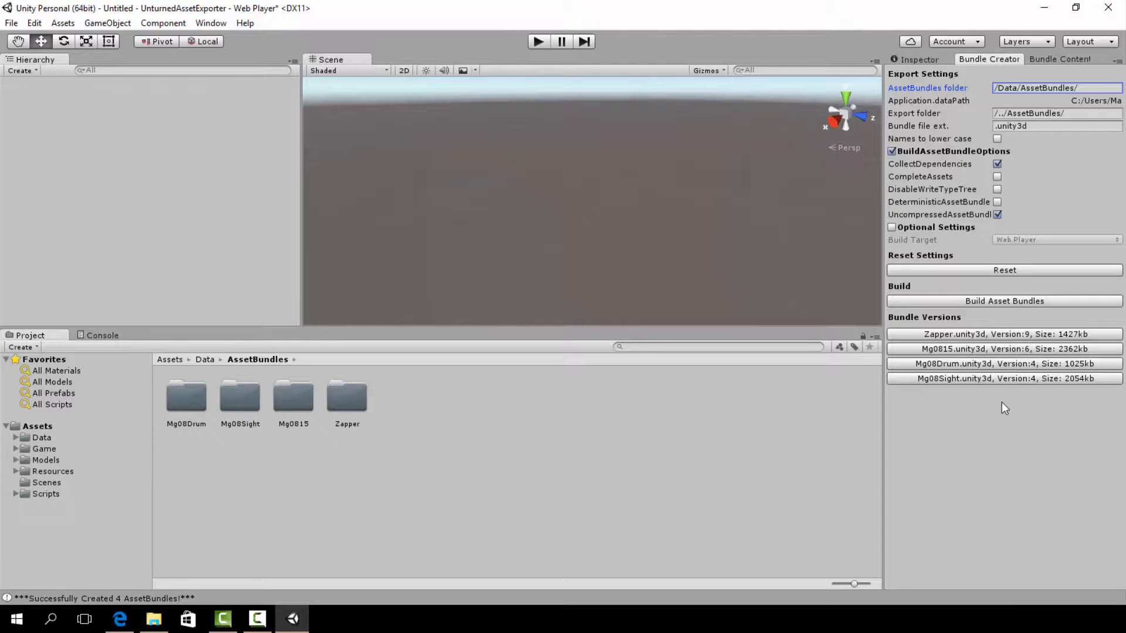
{"action": "left_click", "coordinate": [1004, 334]}
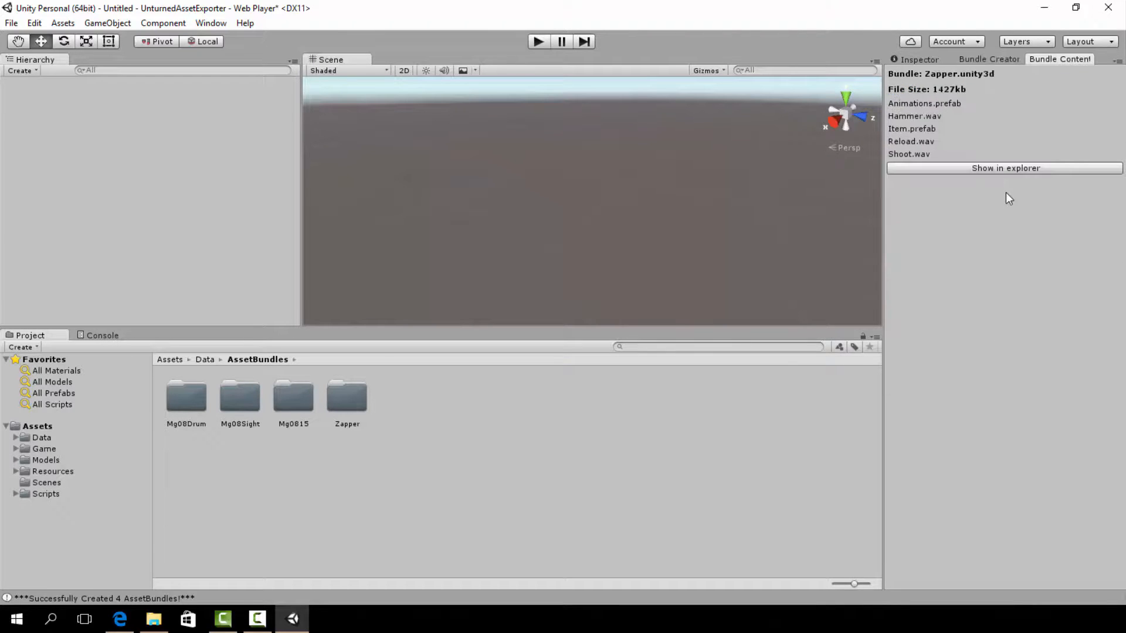
{"action": "left_click", "coordinate": [1005, 169]}
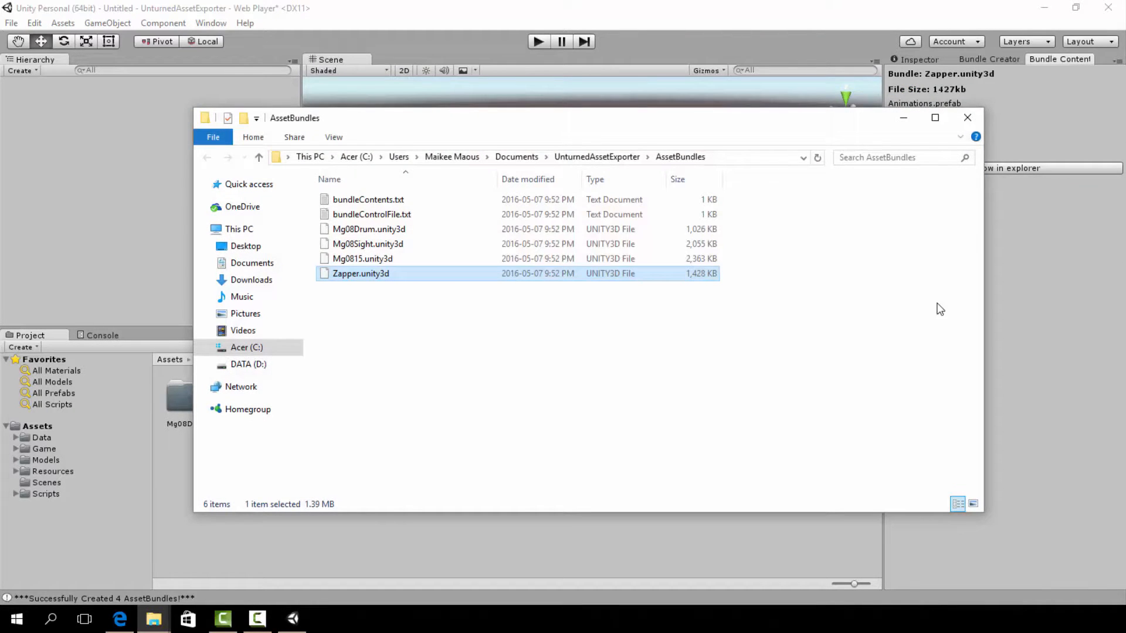
{"action": "left_click", "coordinate": [367, 243]}
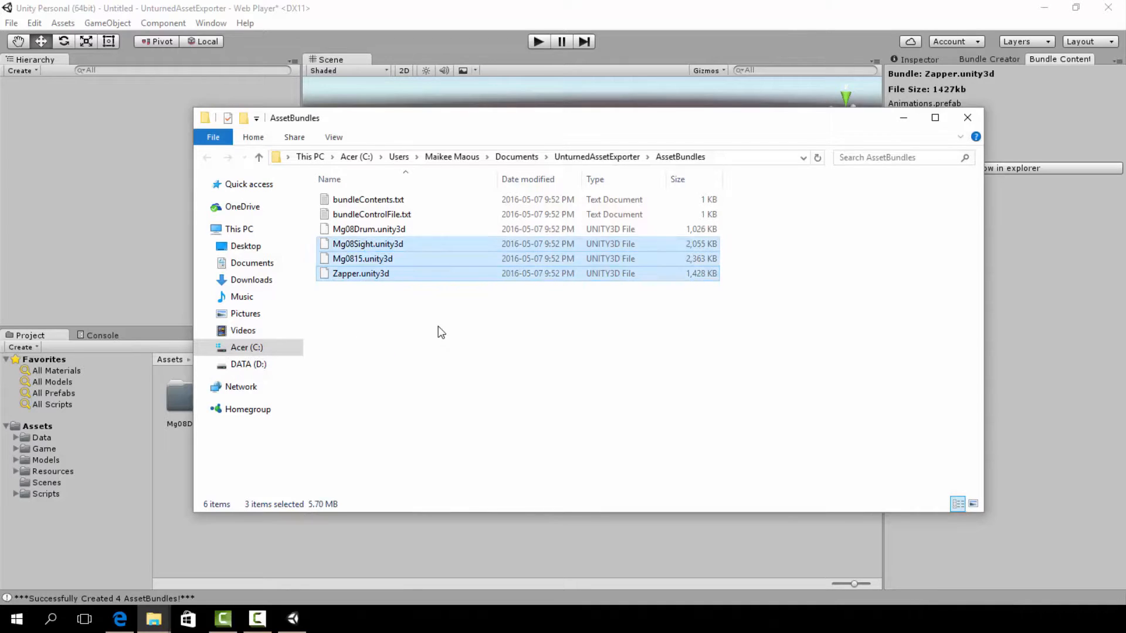